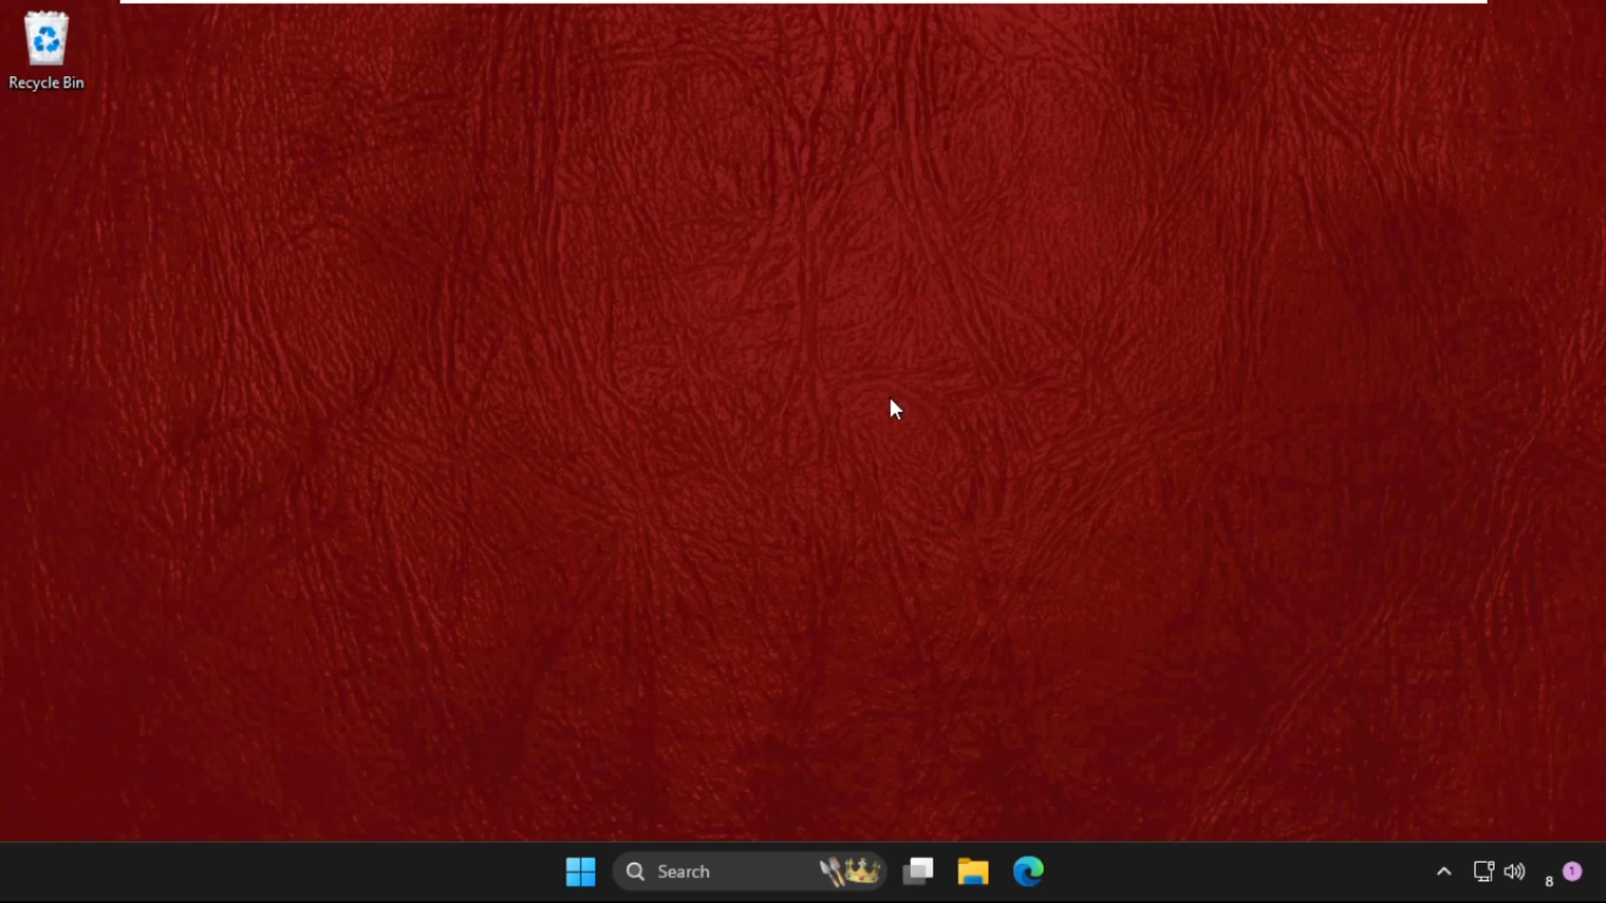
pyautogui.moveTo(657, 559)
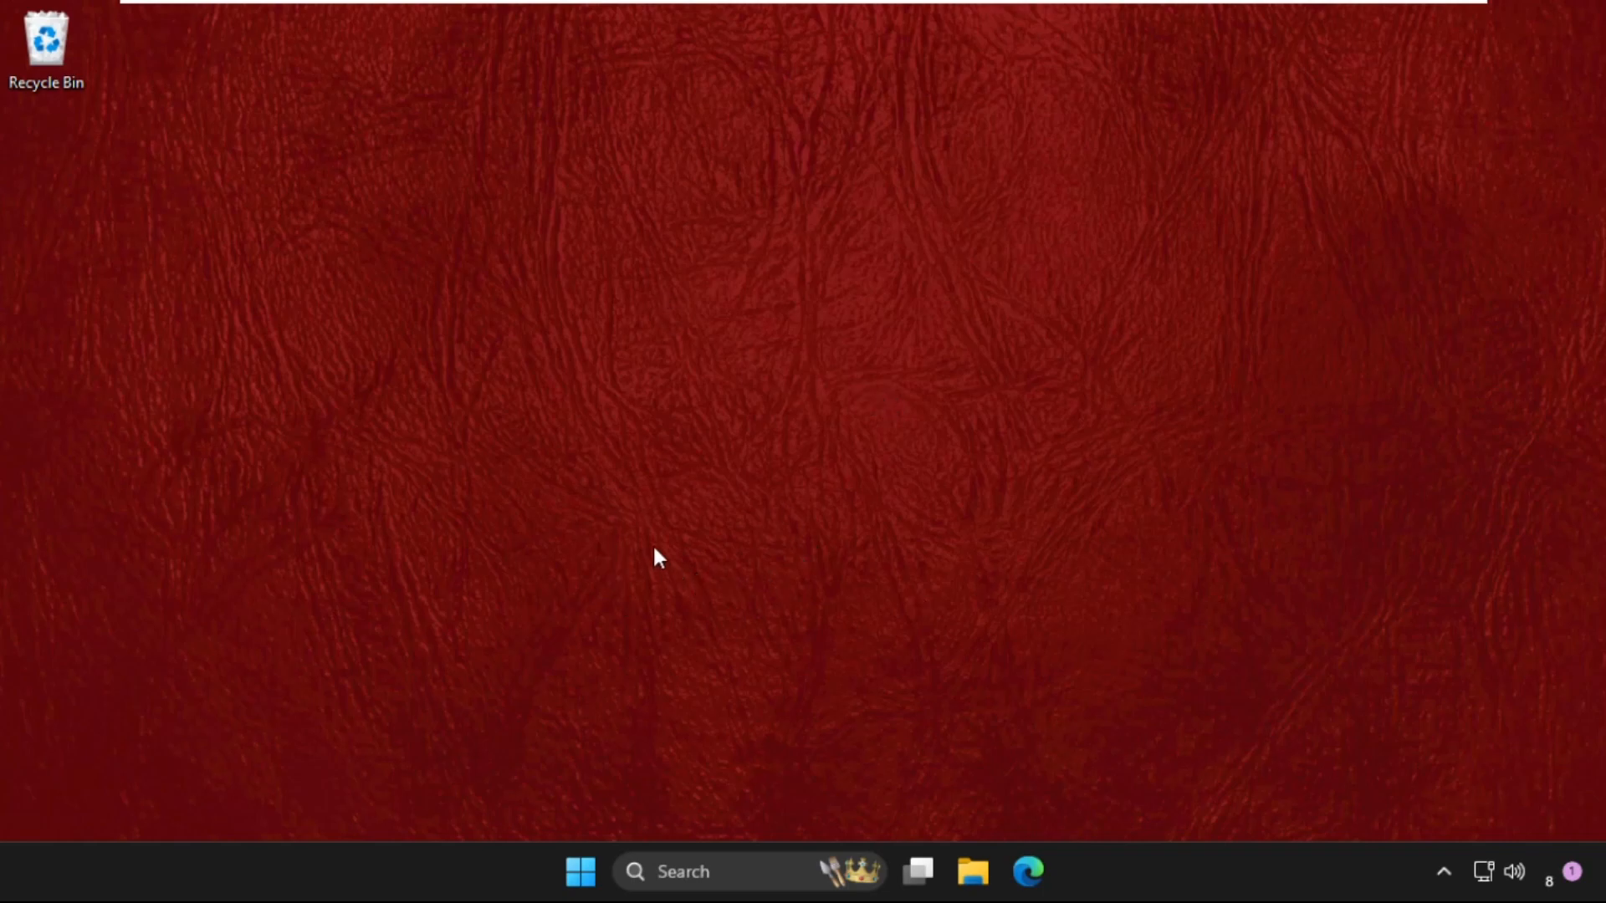
pyautogui.moveTo(575, 573)
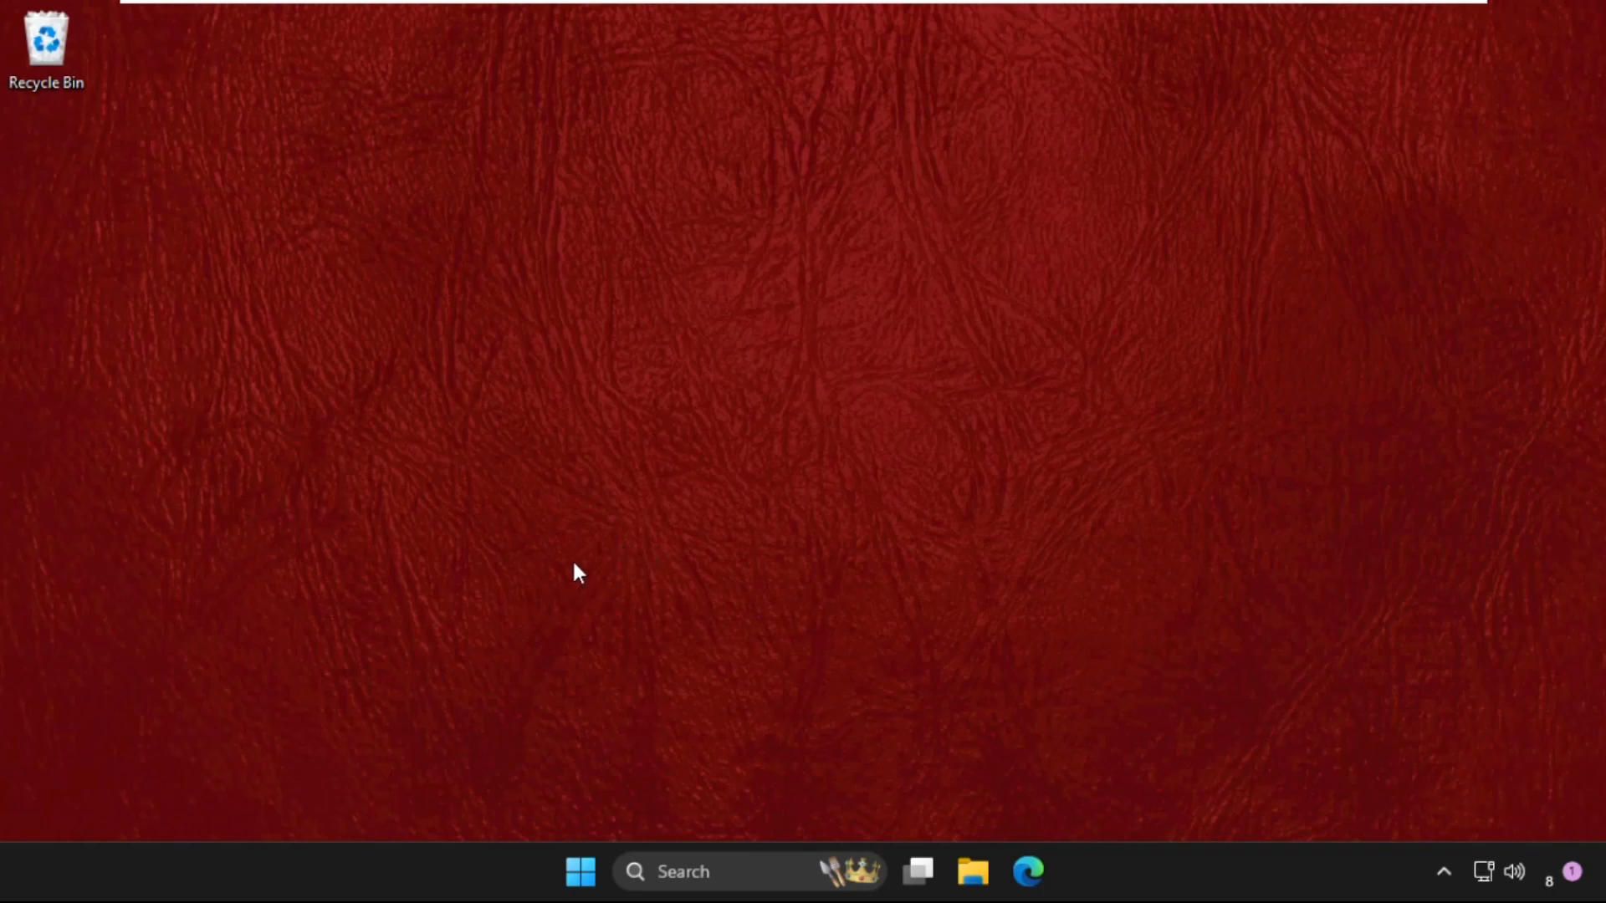
pyautogui.moveTo(1045, 502)
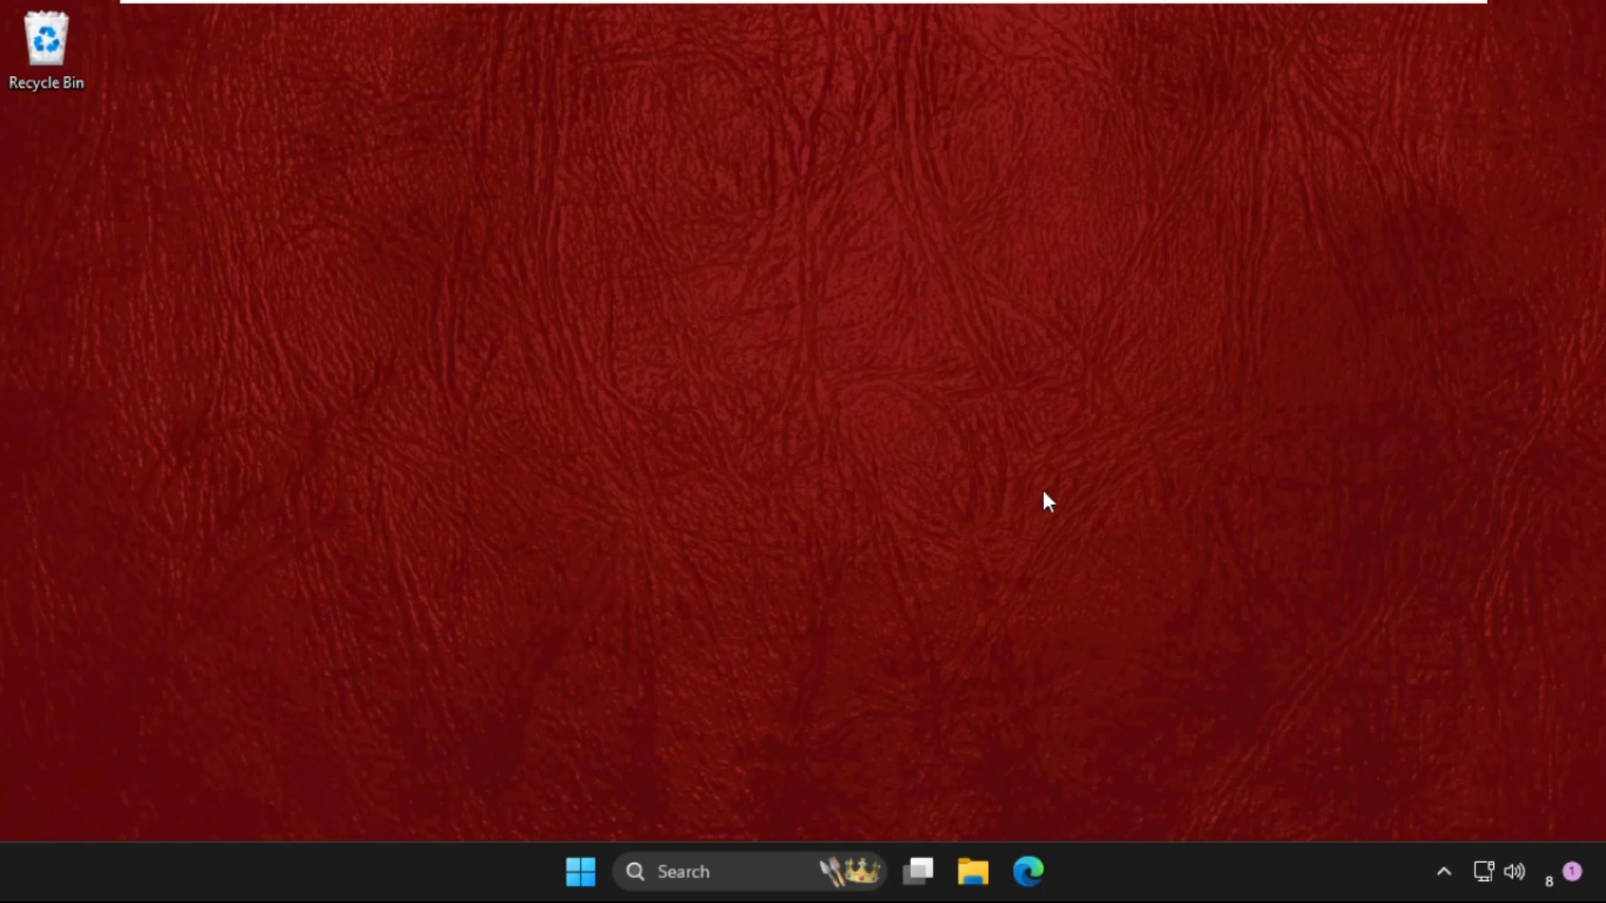
# Launch Control Panel from taskbar search, switch View by to Category, and go to Network and Internet.
pyautogui.click(682, 872)
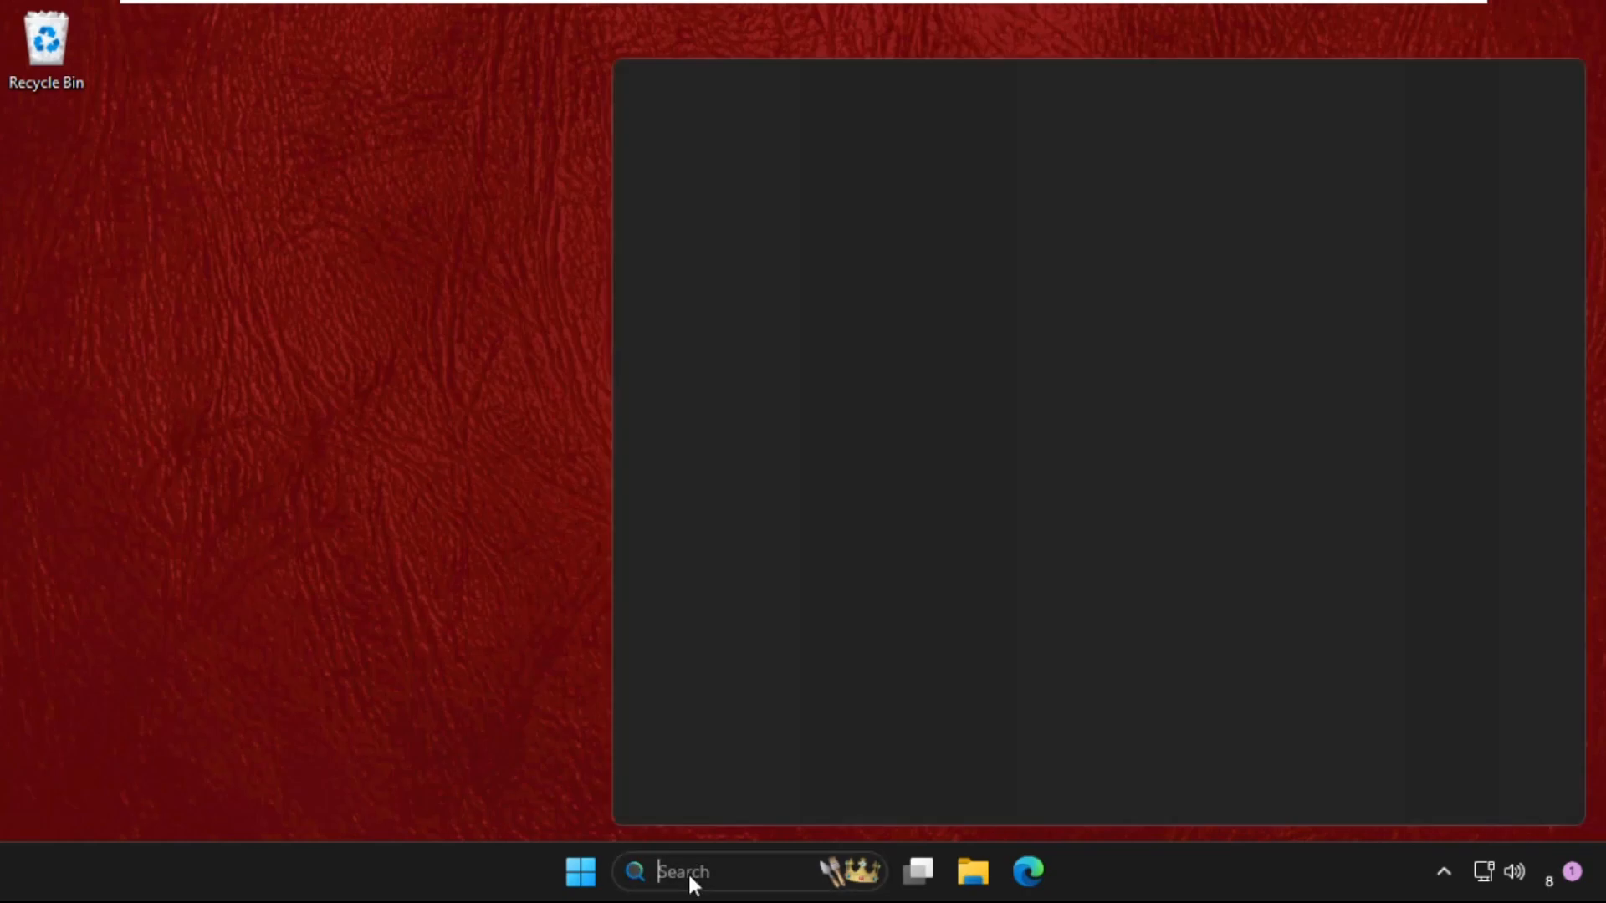
pyautogui.write('contro')
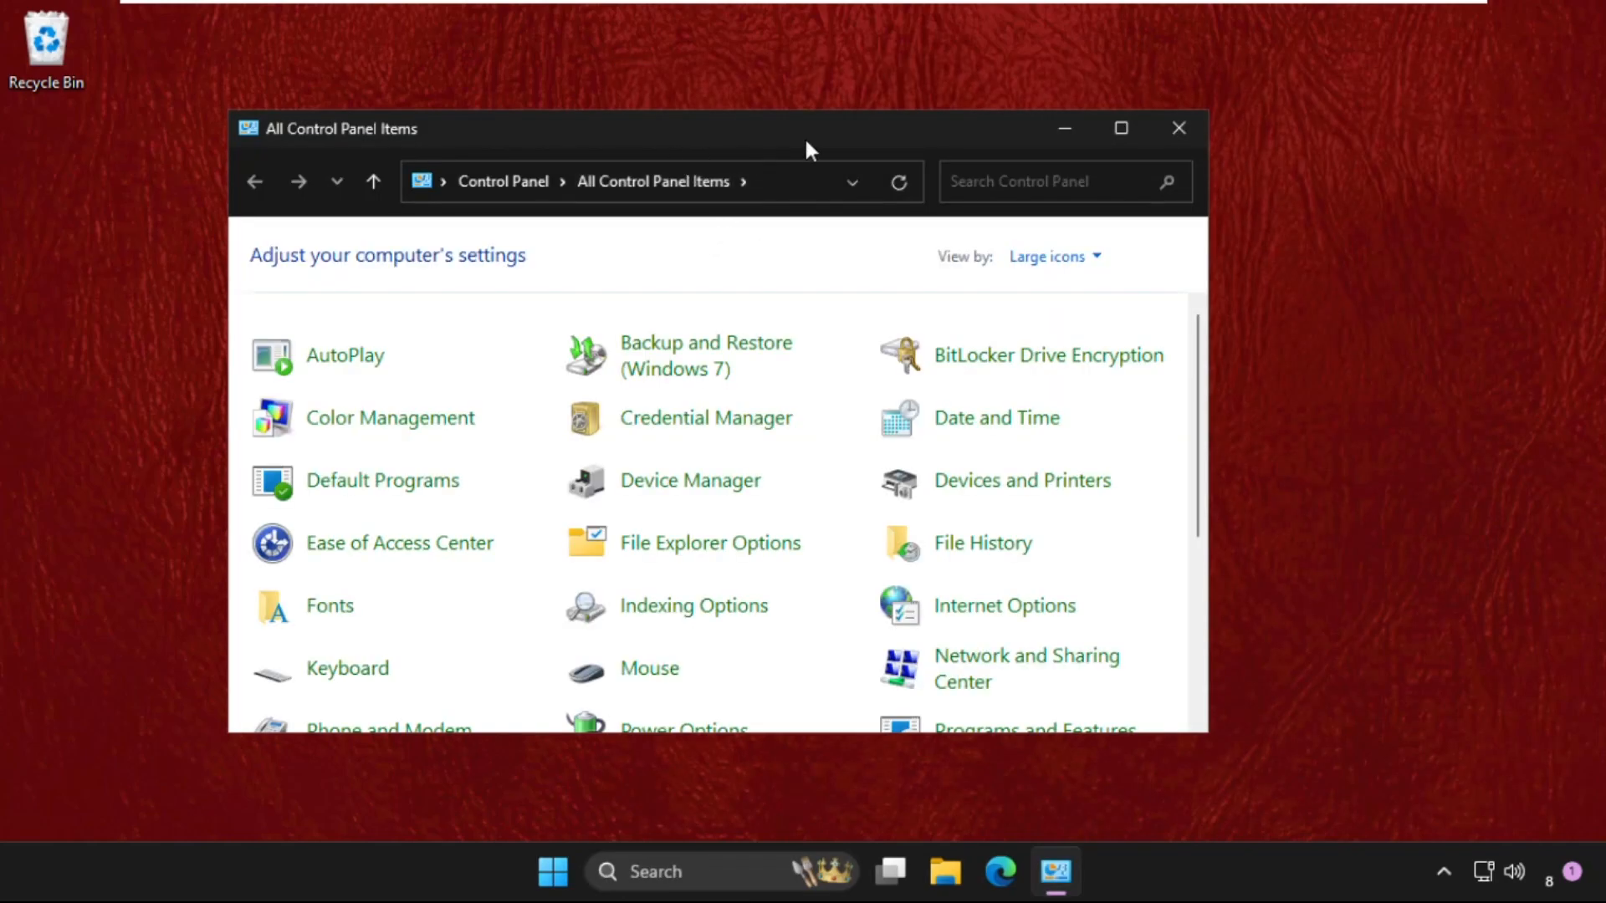
pyautogui.click(1054, 256)
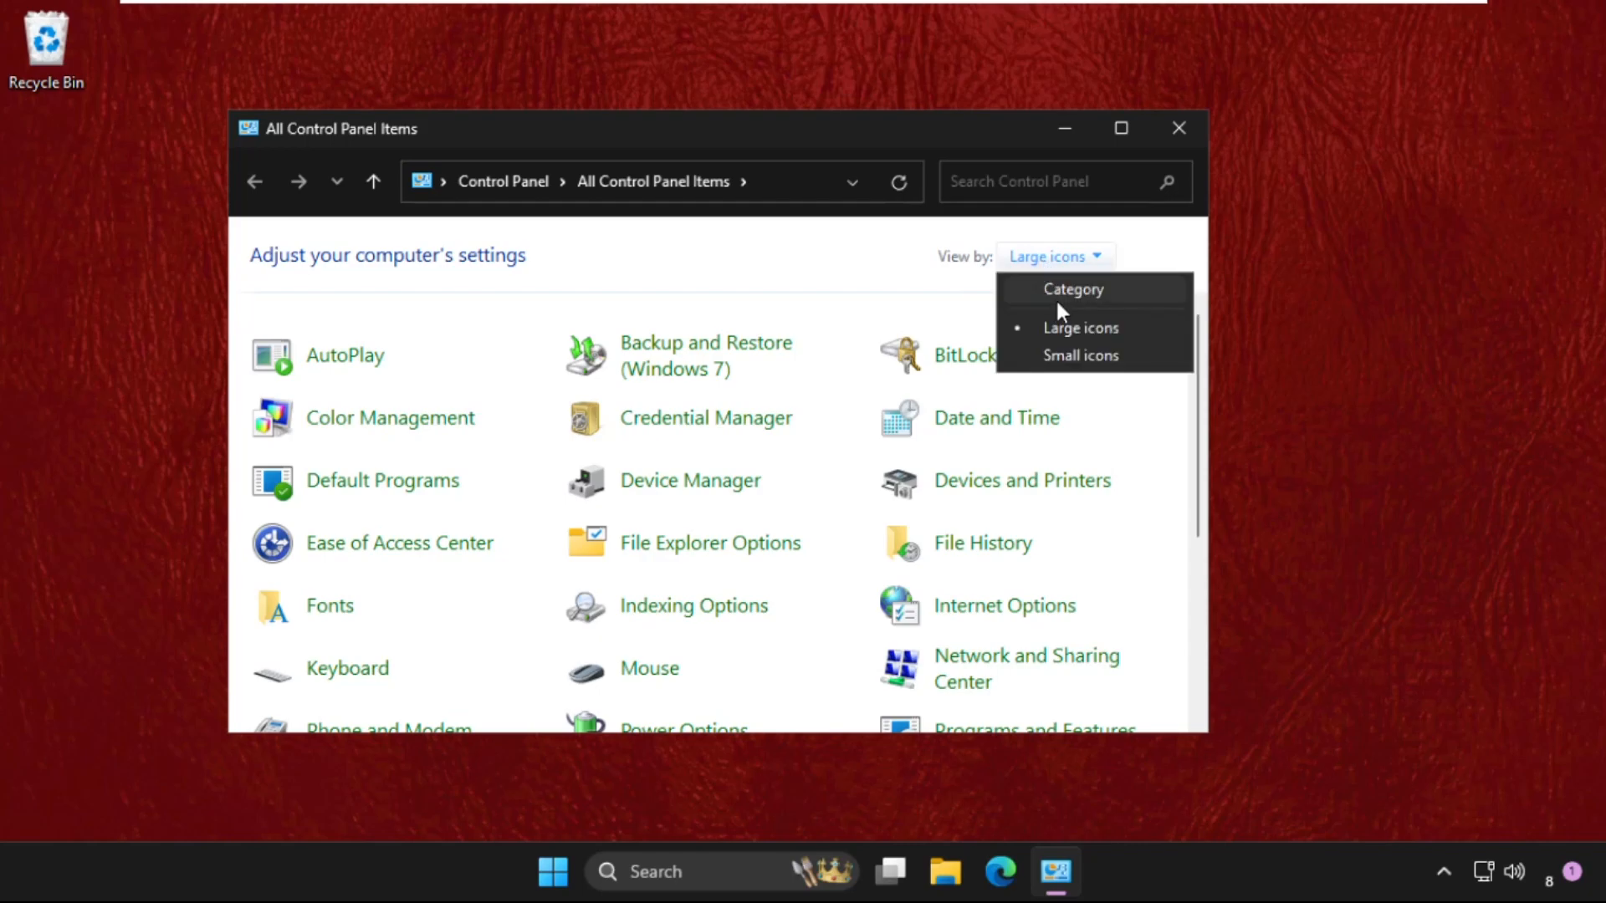
pyautogui.click(1074, 289)
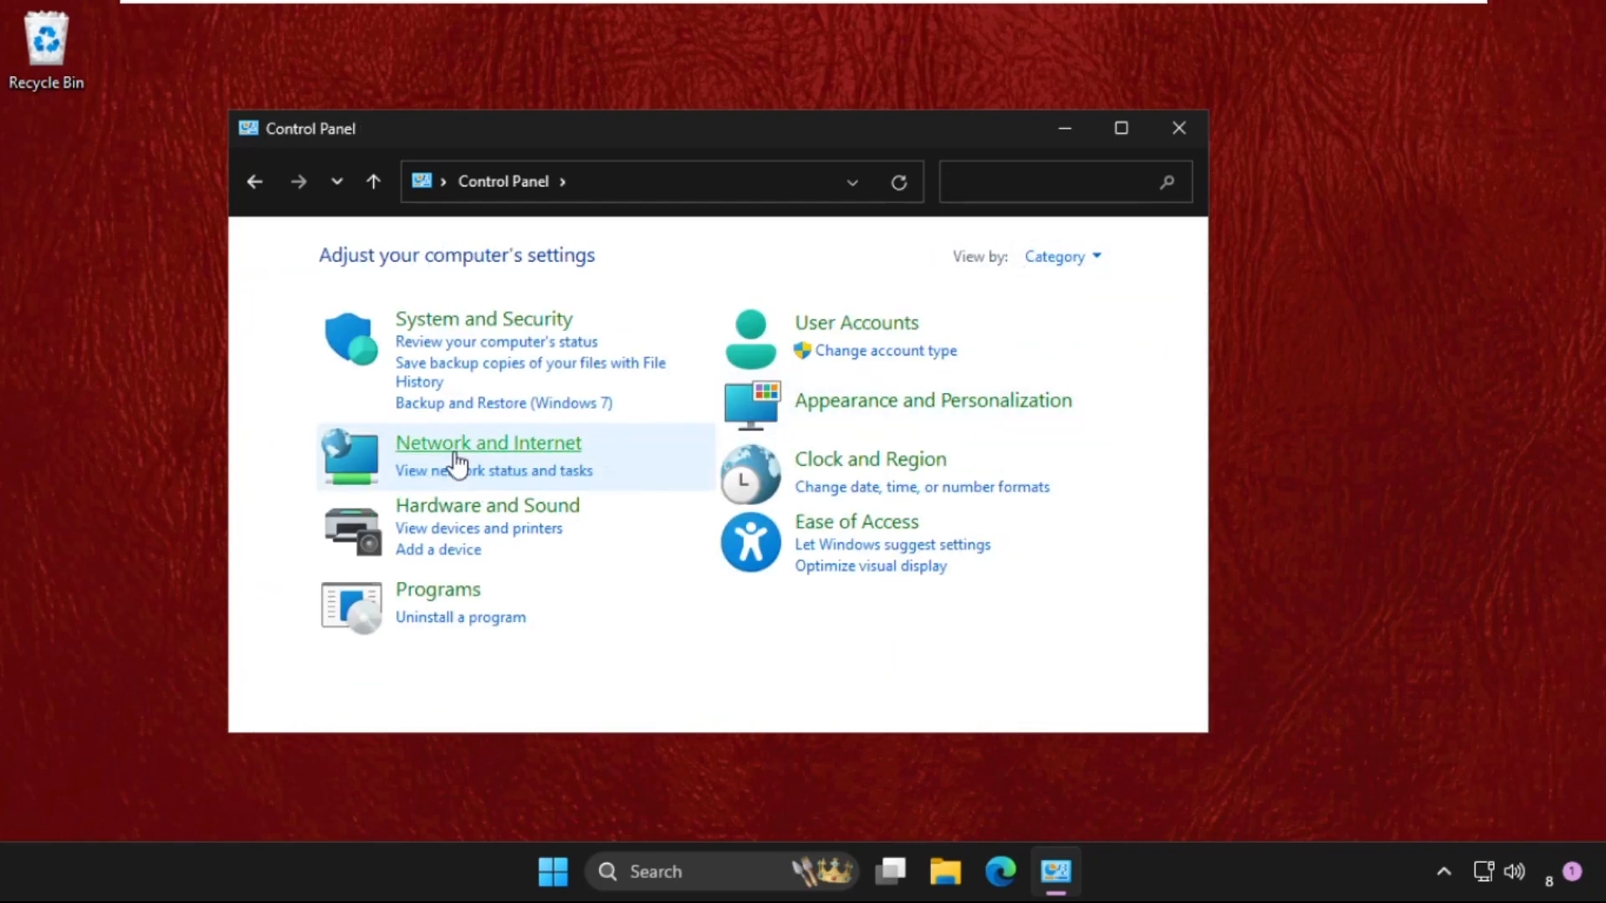
pyautogui.click(486, 442)
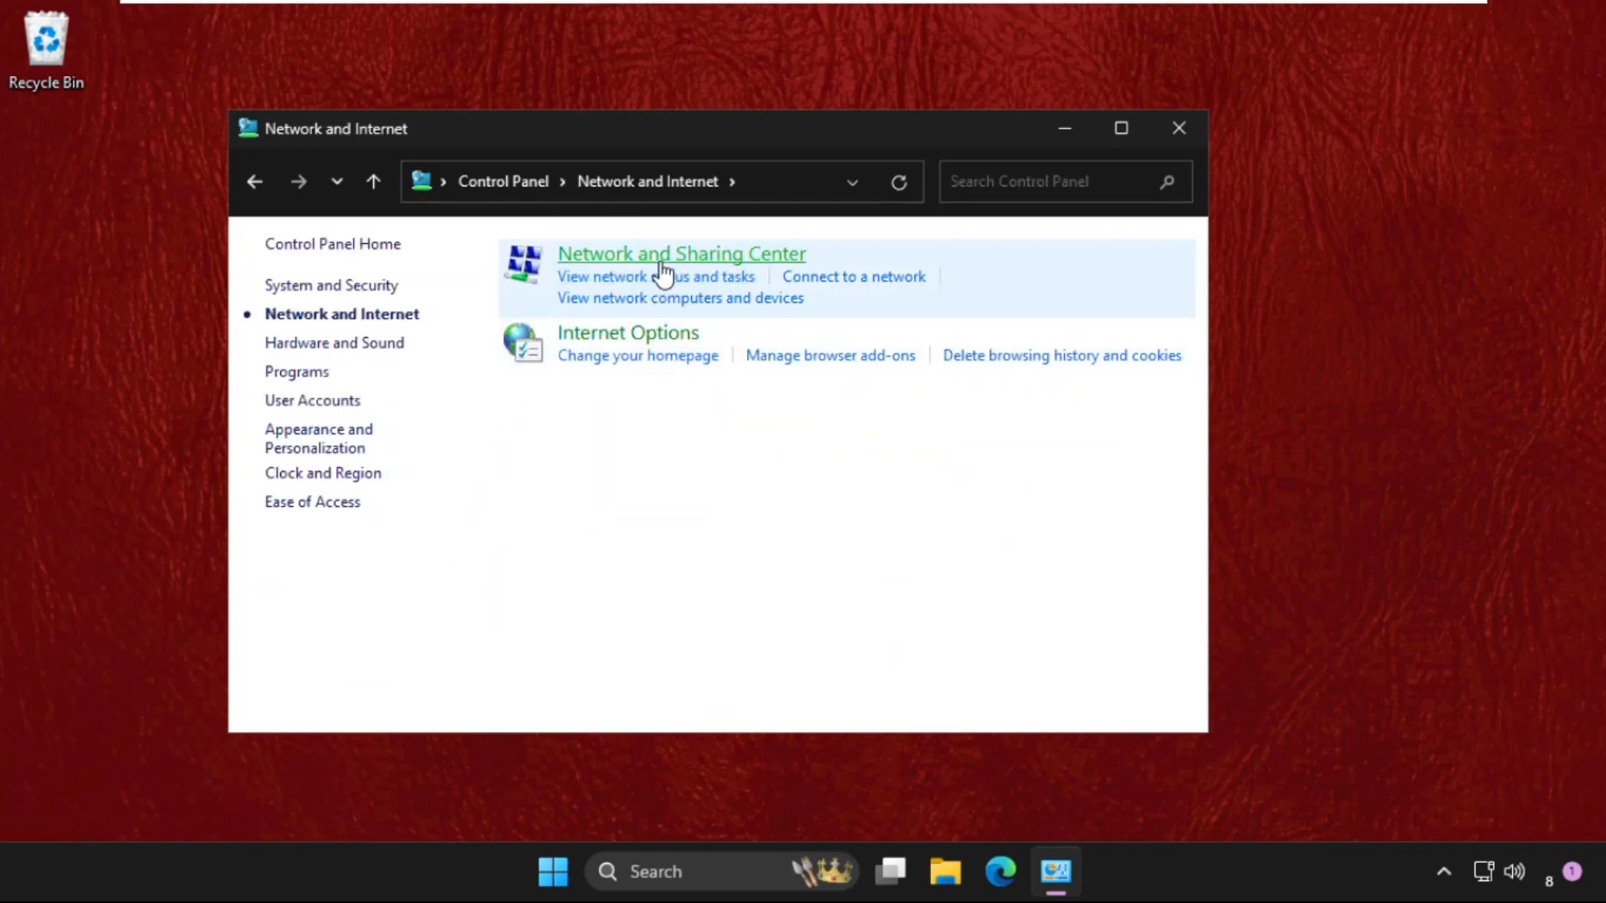
# Reach Ethernet0's Internet Protocol Version 4 (TCP/IPv4) properties via Network and Sharing Center.
pyautogui.click(681, 253)
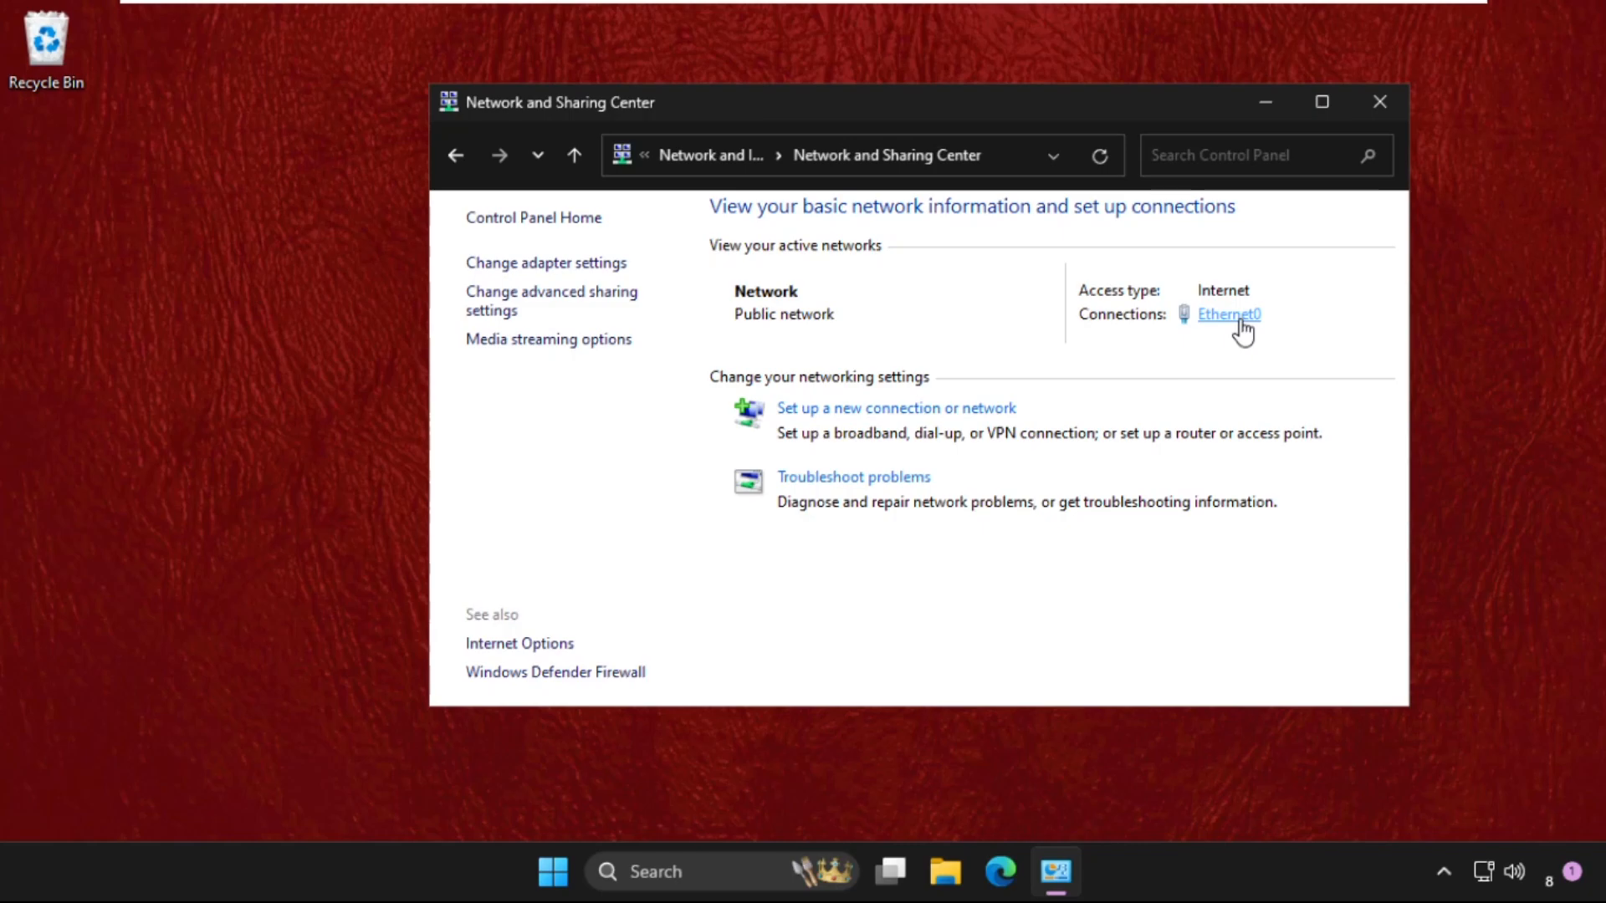
pyautogui.click(1228, 313)
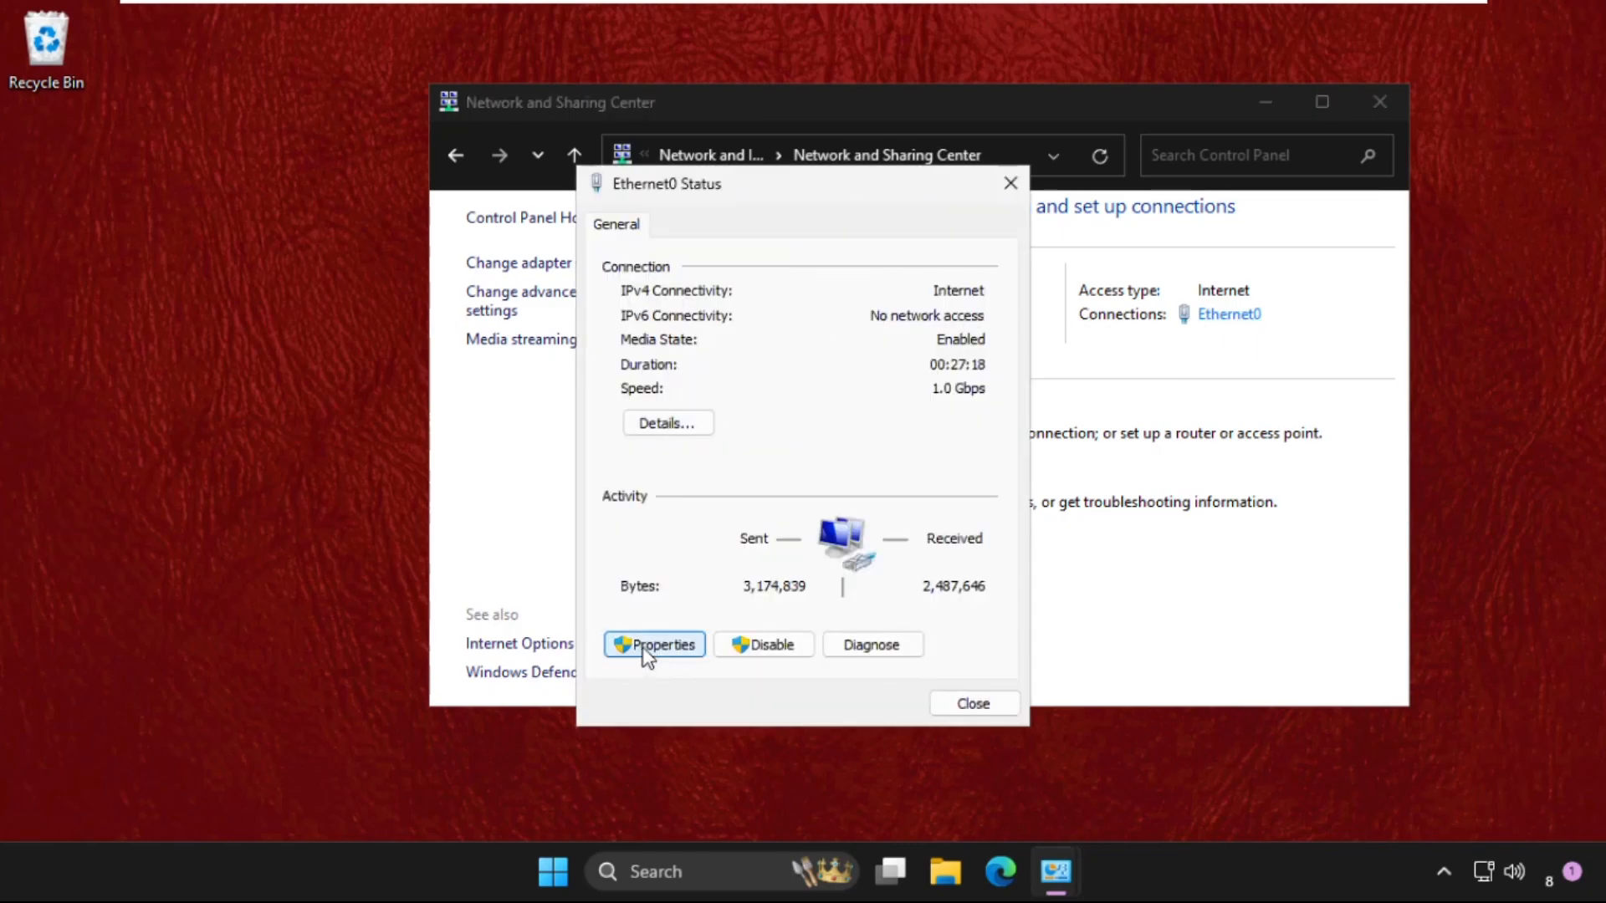
pyautogui.click(654, 644)
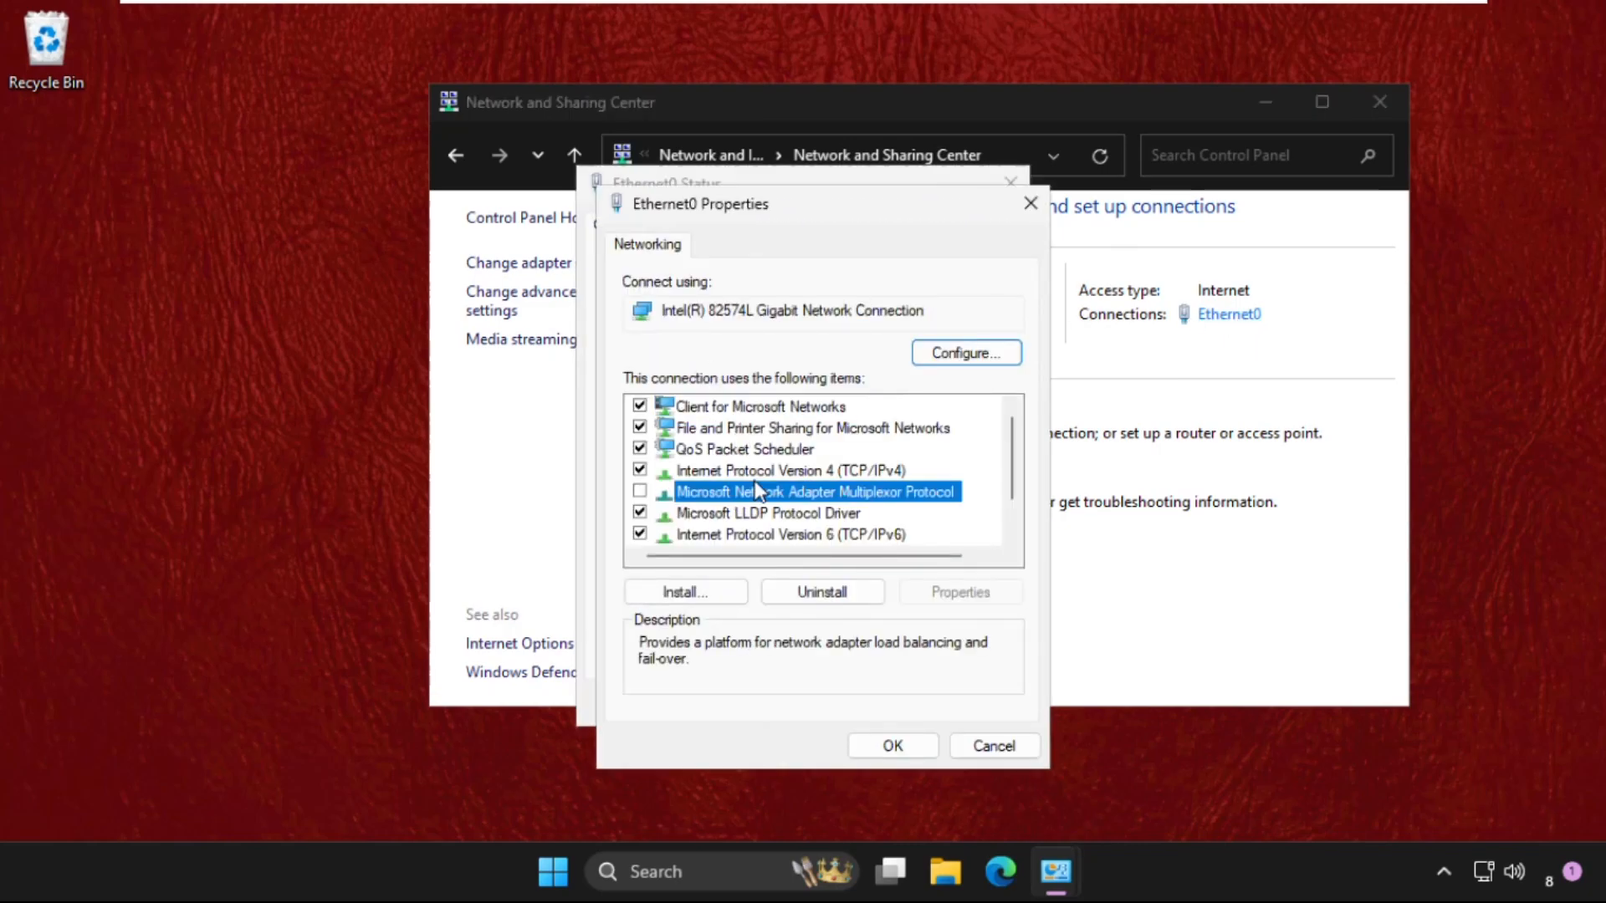
pyautogui.click(791, 470)
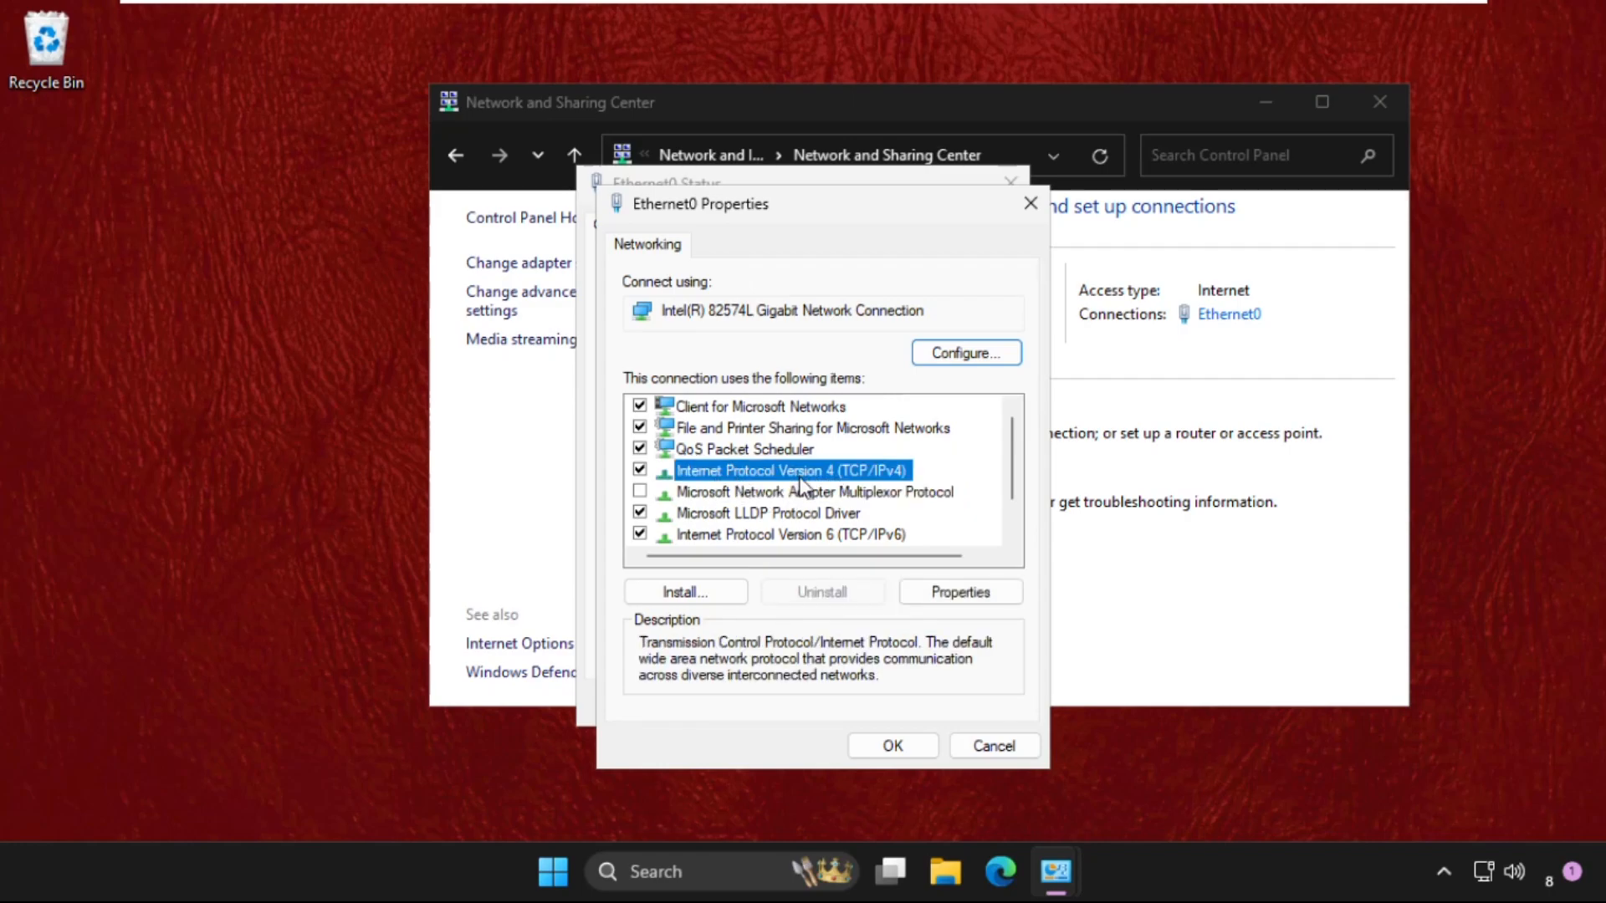
pyautogui.click(959, 592)
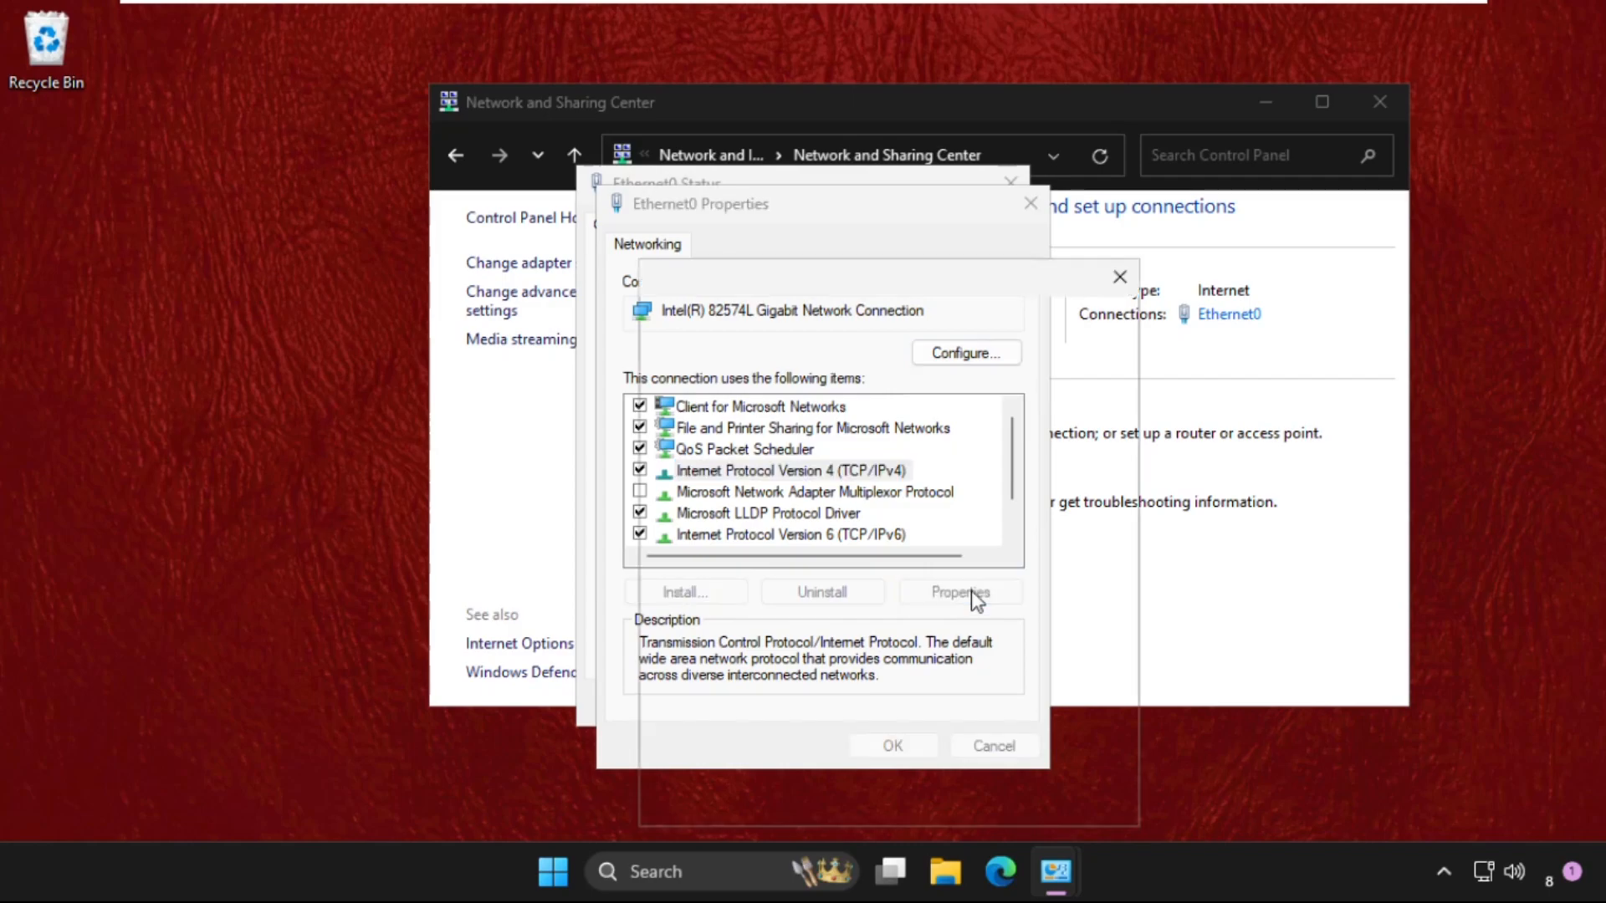
# Set Ethernet0's DNS manually to preferred 8.8.8.8 and alternate 8.8.4.4, and confirm.
pyautogui.click(960, 591)
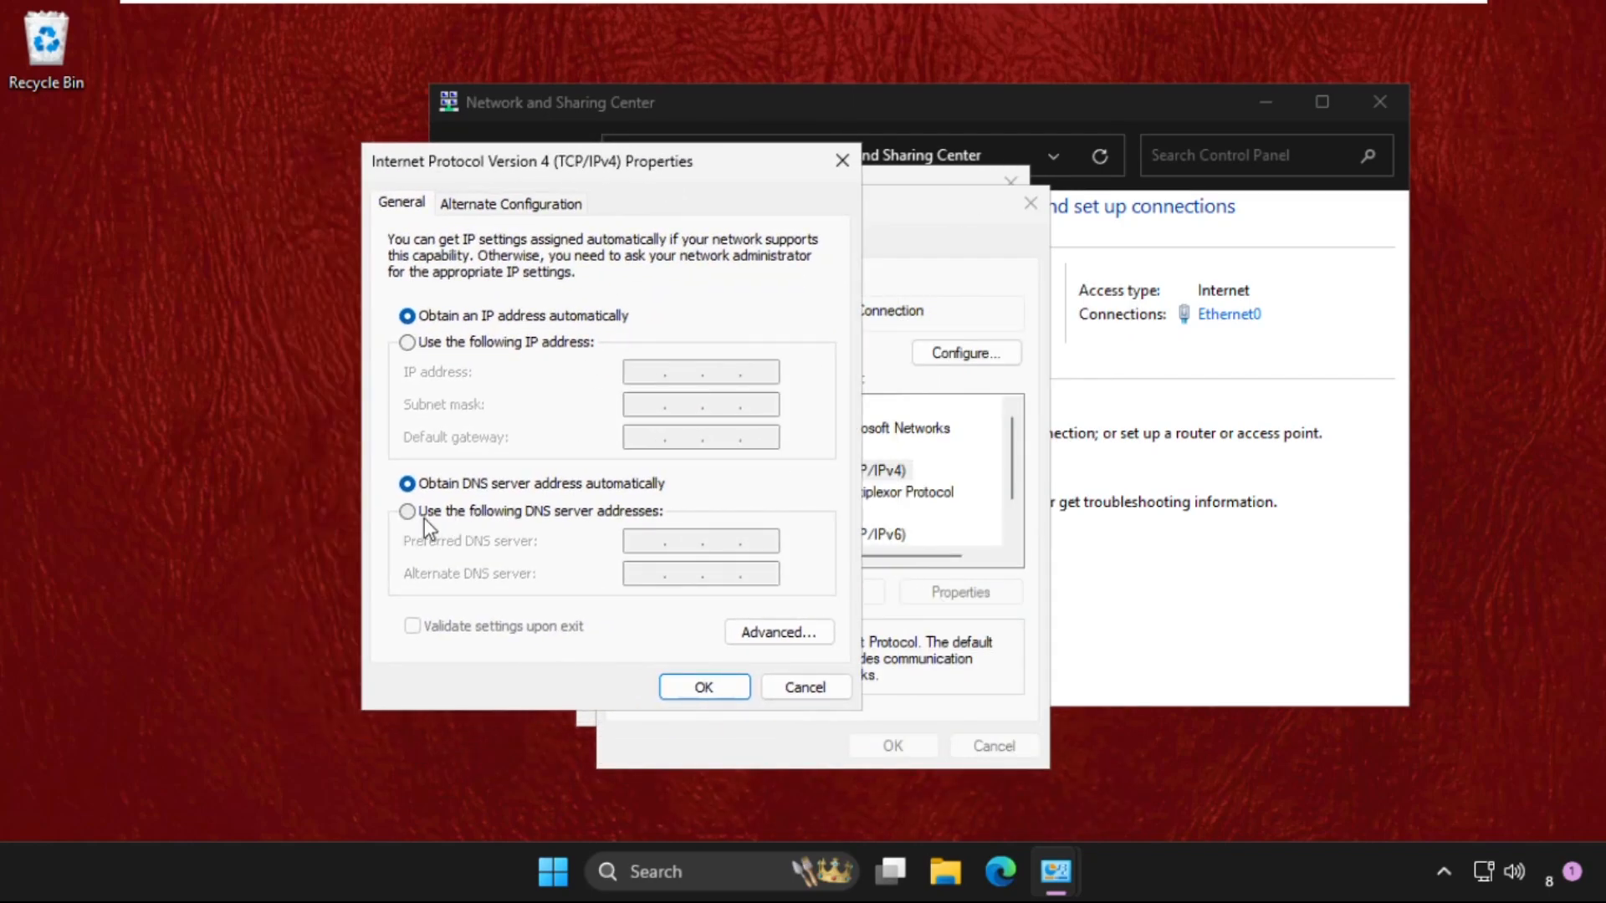
pyautogui.click(408, 512)
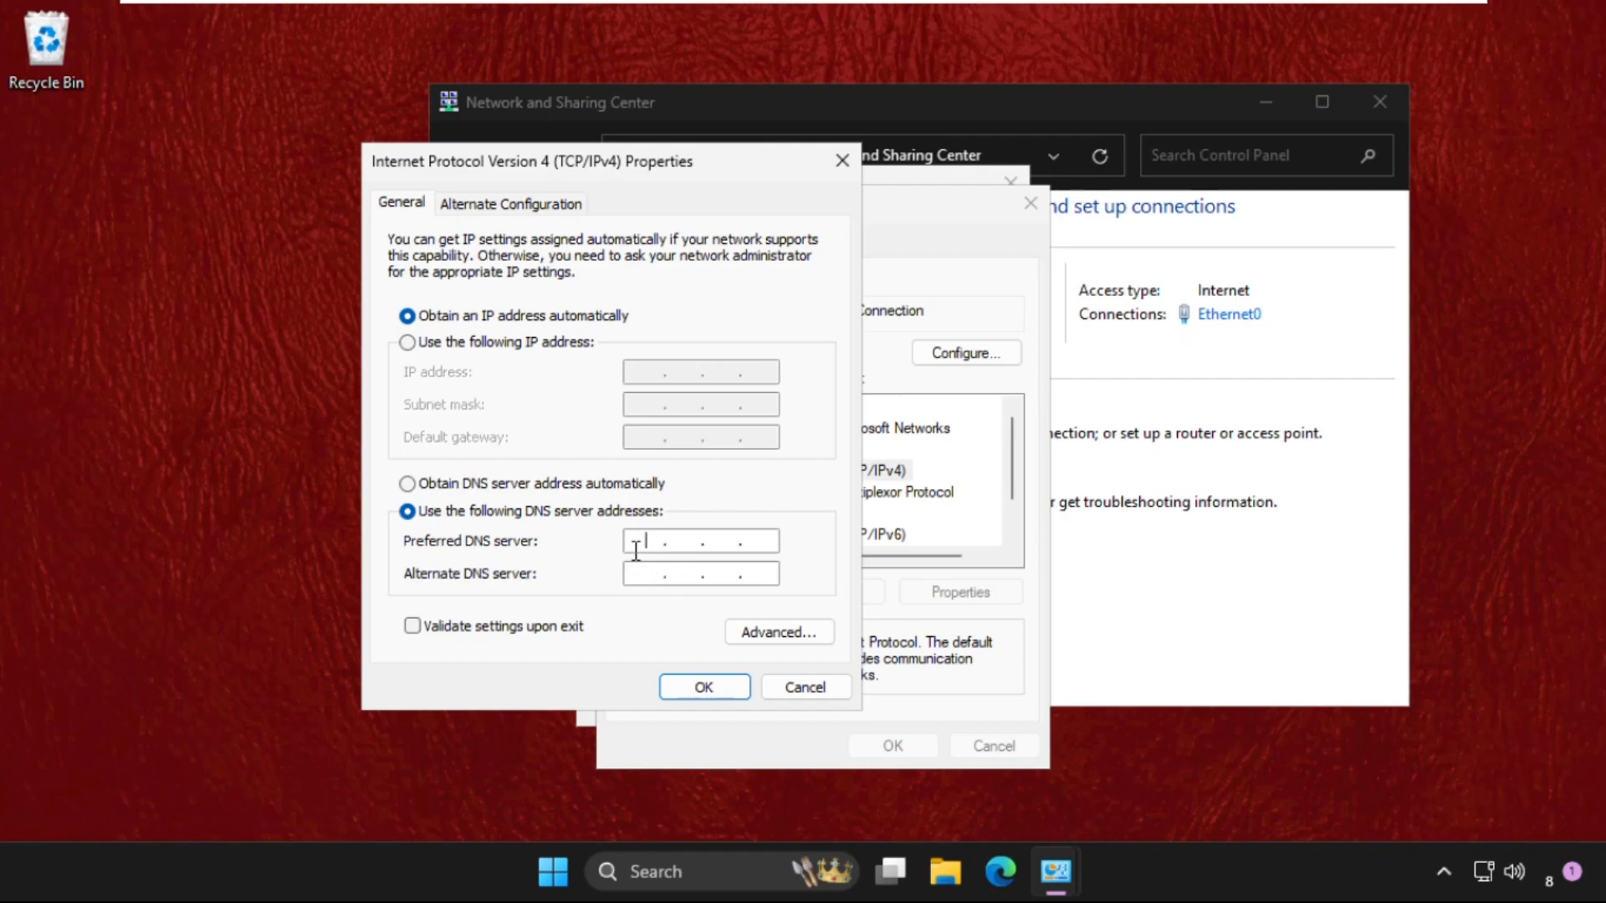
pyautogui.write('8.8.3')
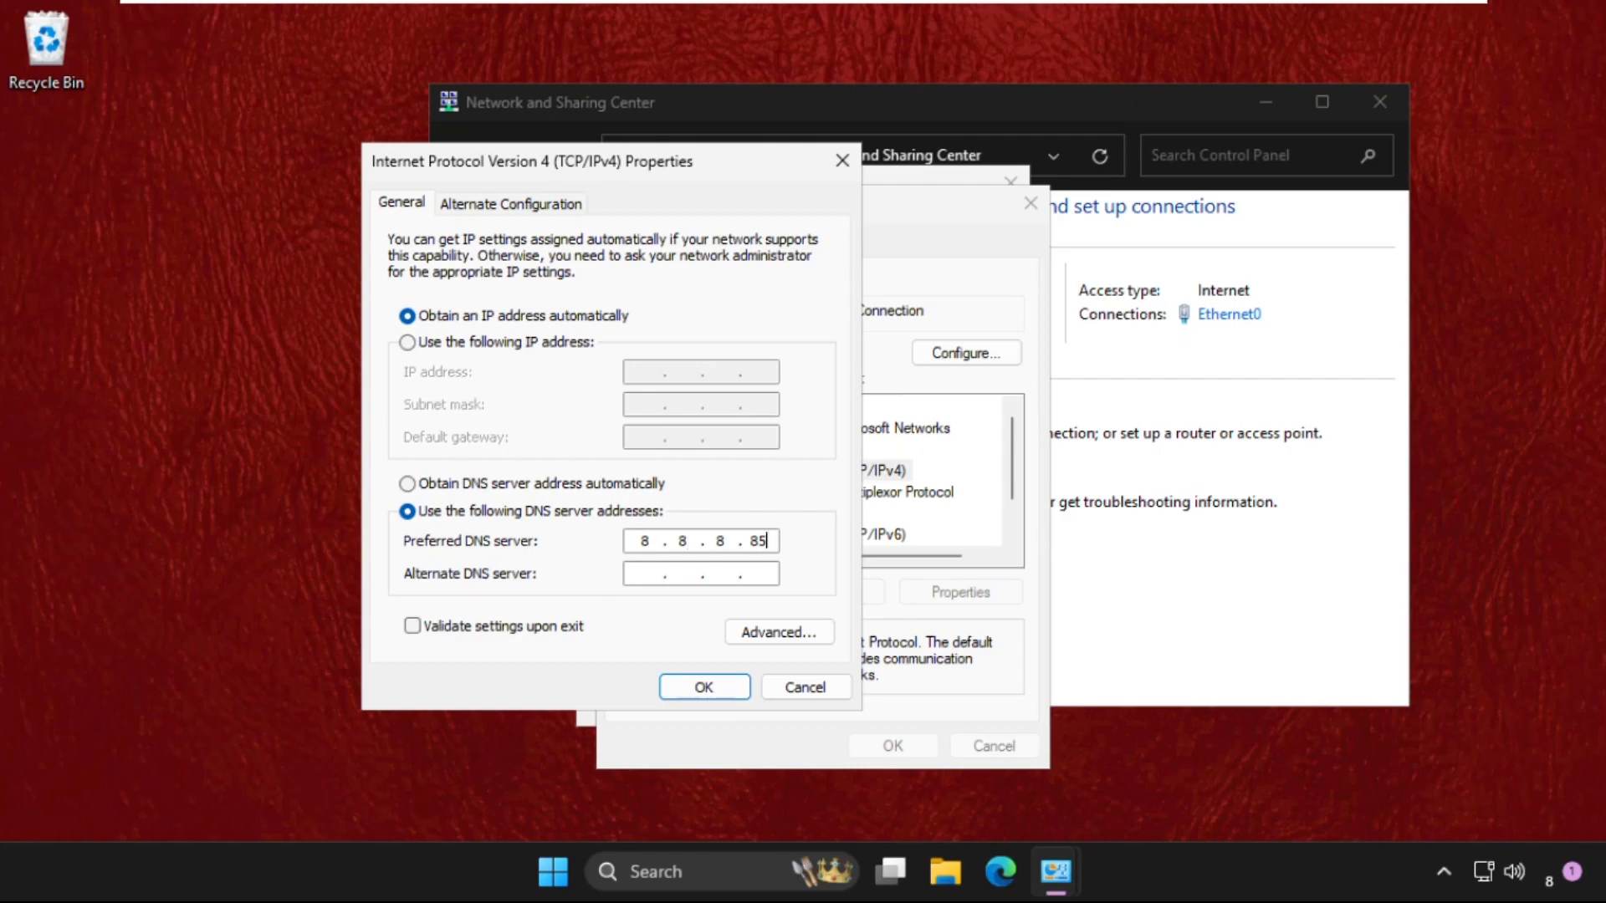
pyautogui.press('BackSpace')
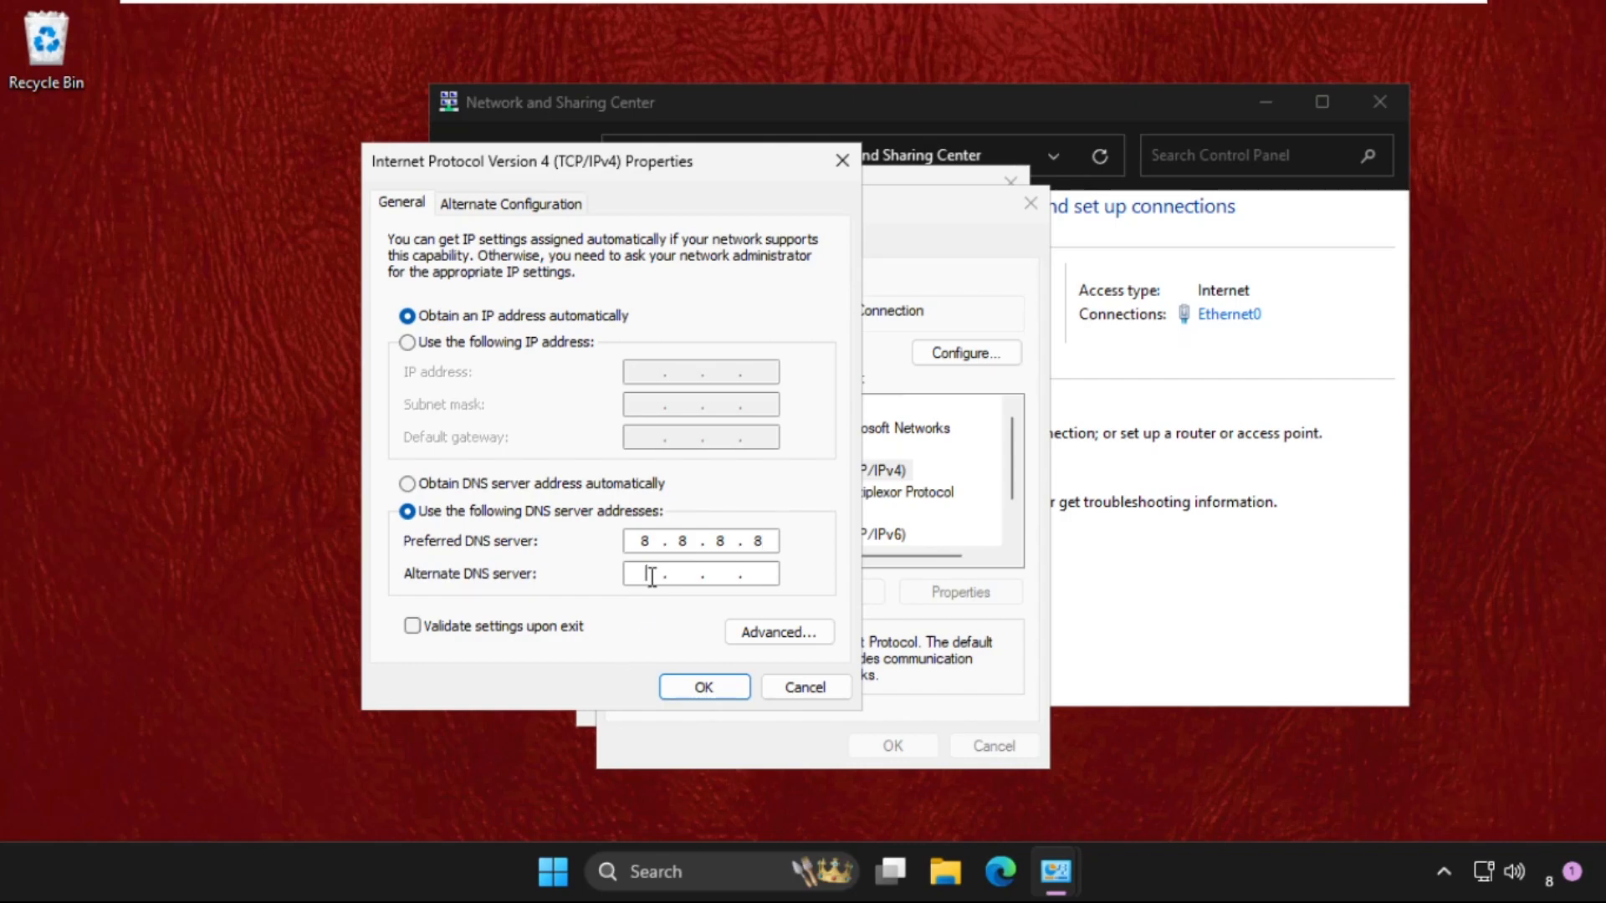
pyautogui.write('83')
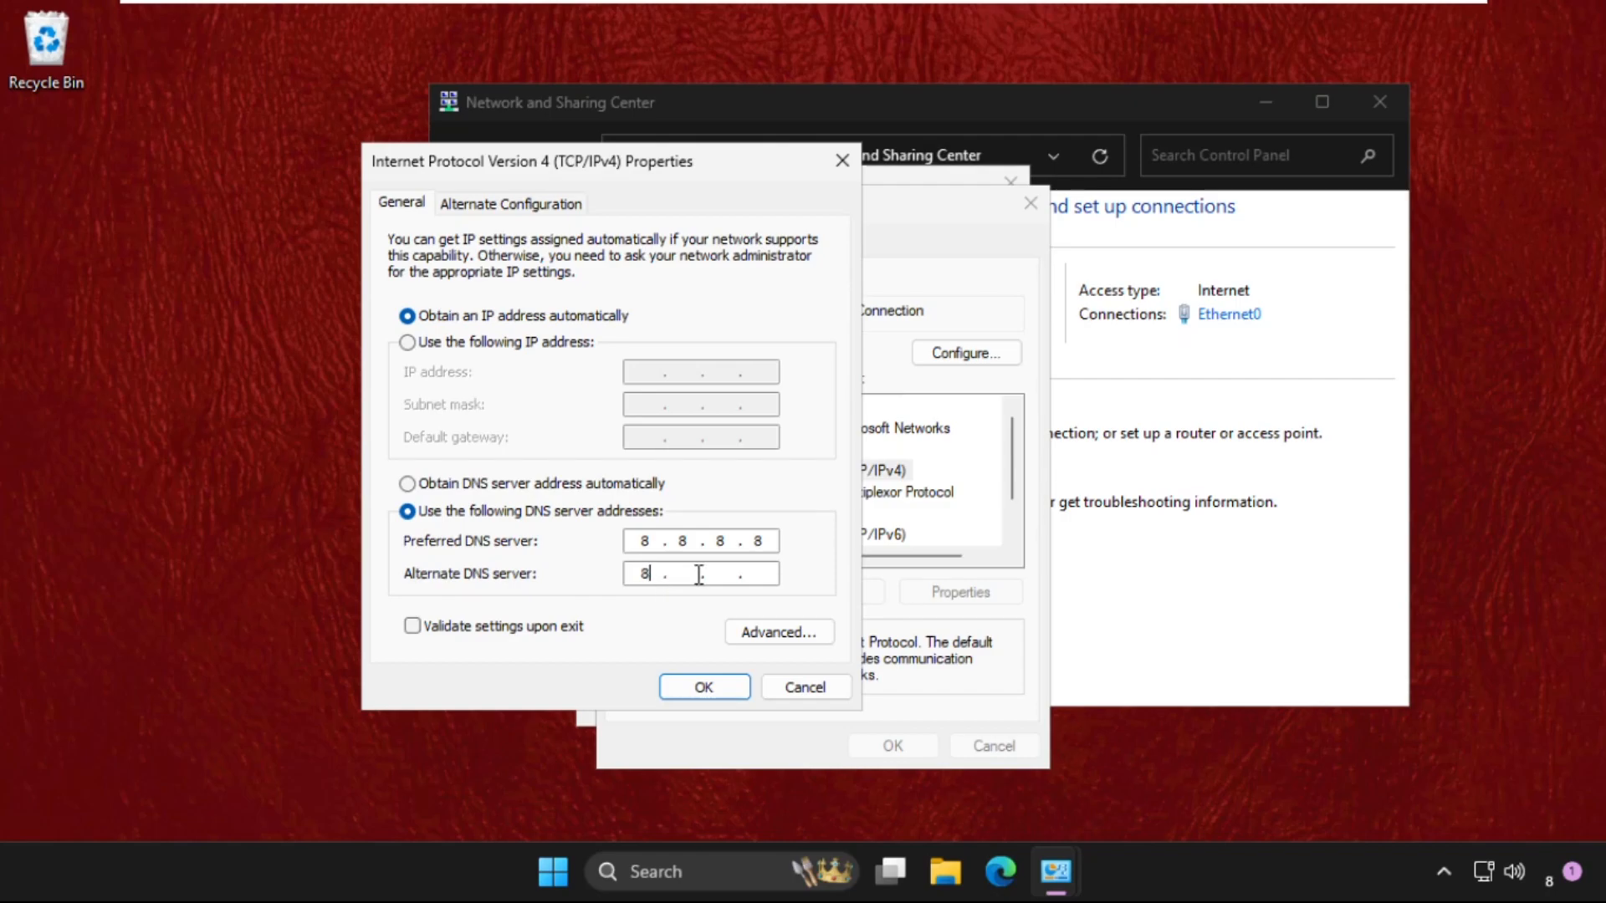
pyautogui.write('8 .')
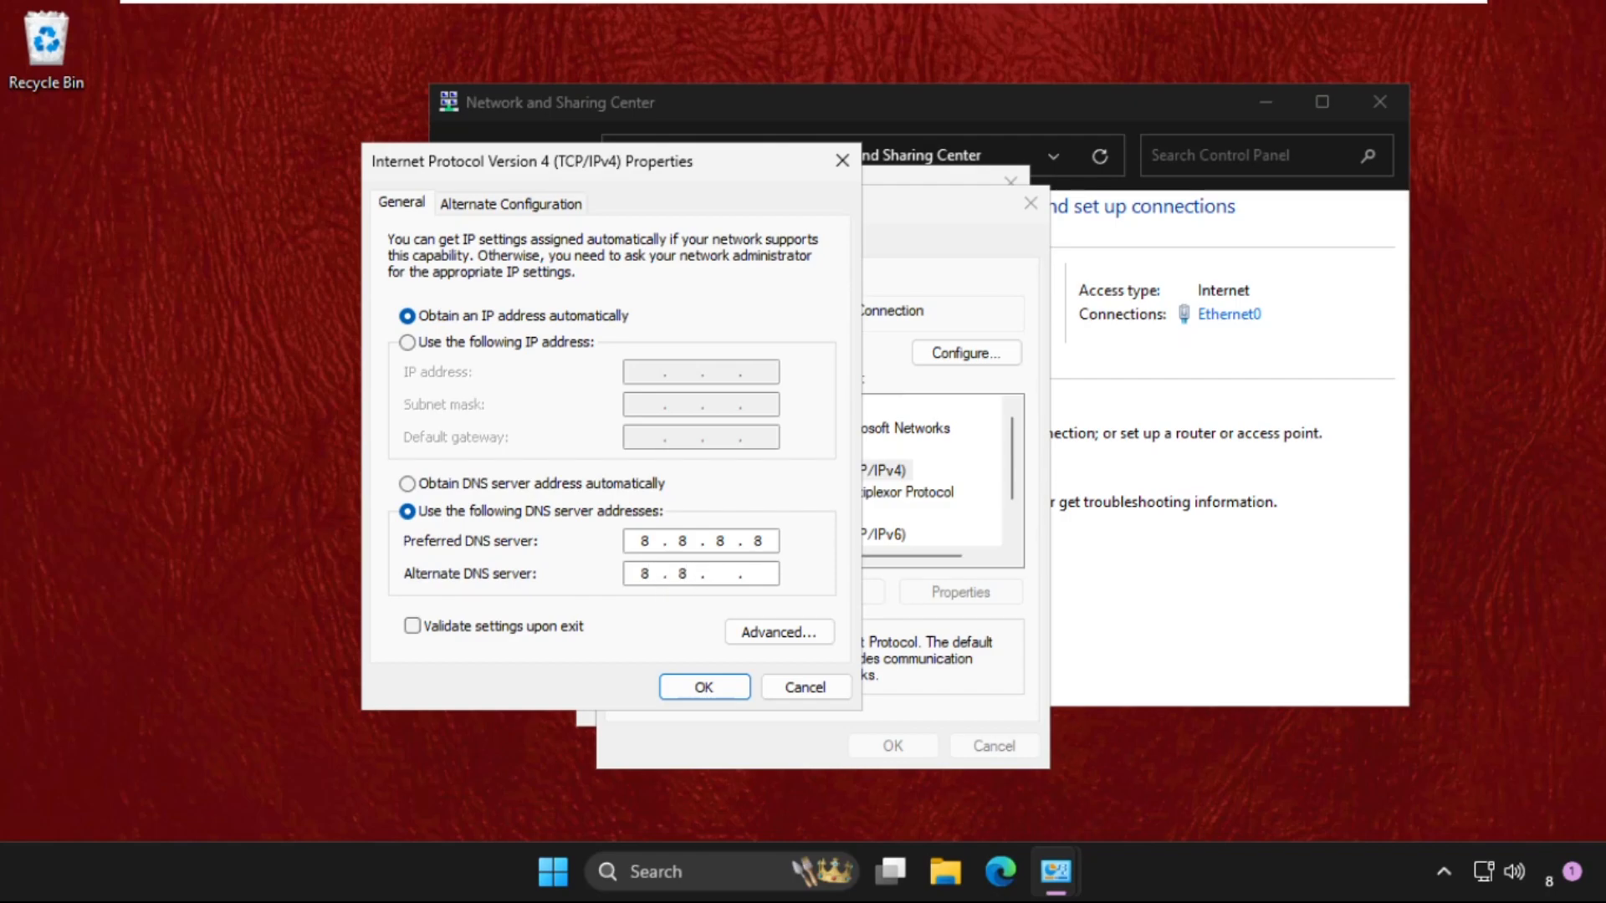
pyautogui.click(704, 686)
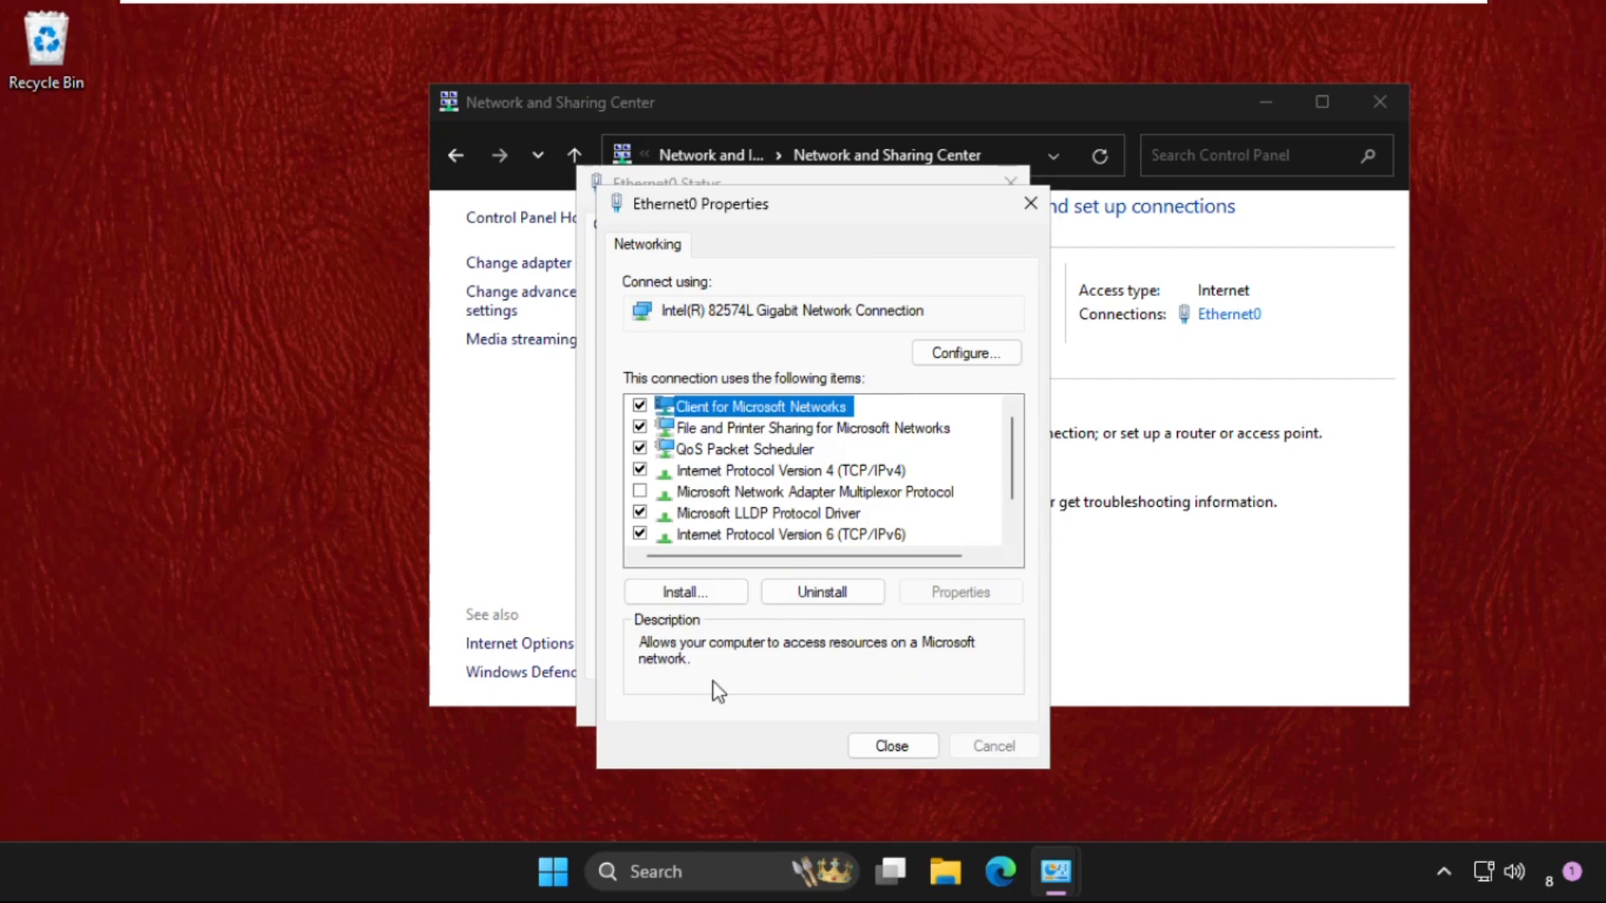
# Close the Ethernet0 properties and Network and Sharing Center, then search for Chrome.
pyautogui.click(890, 746)
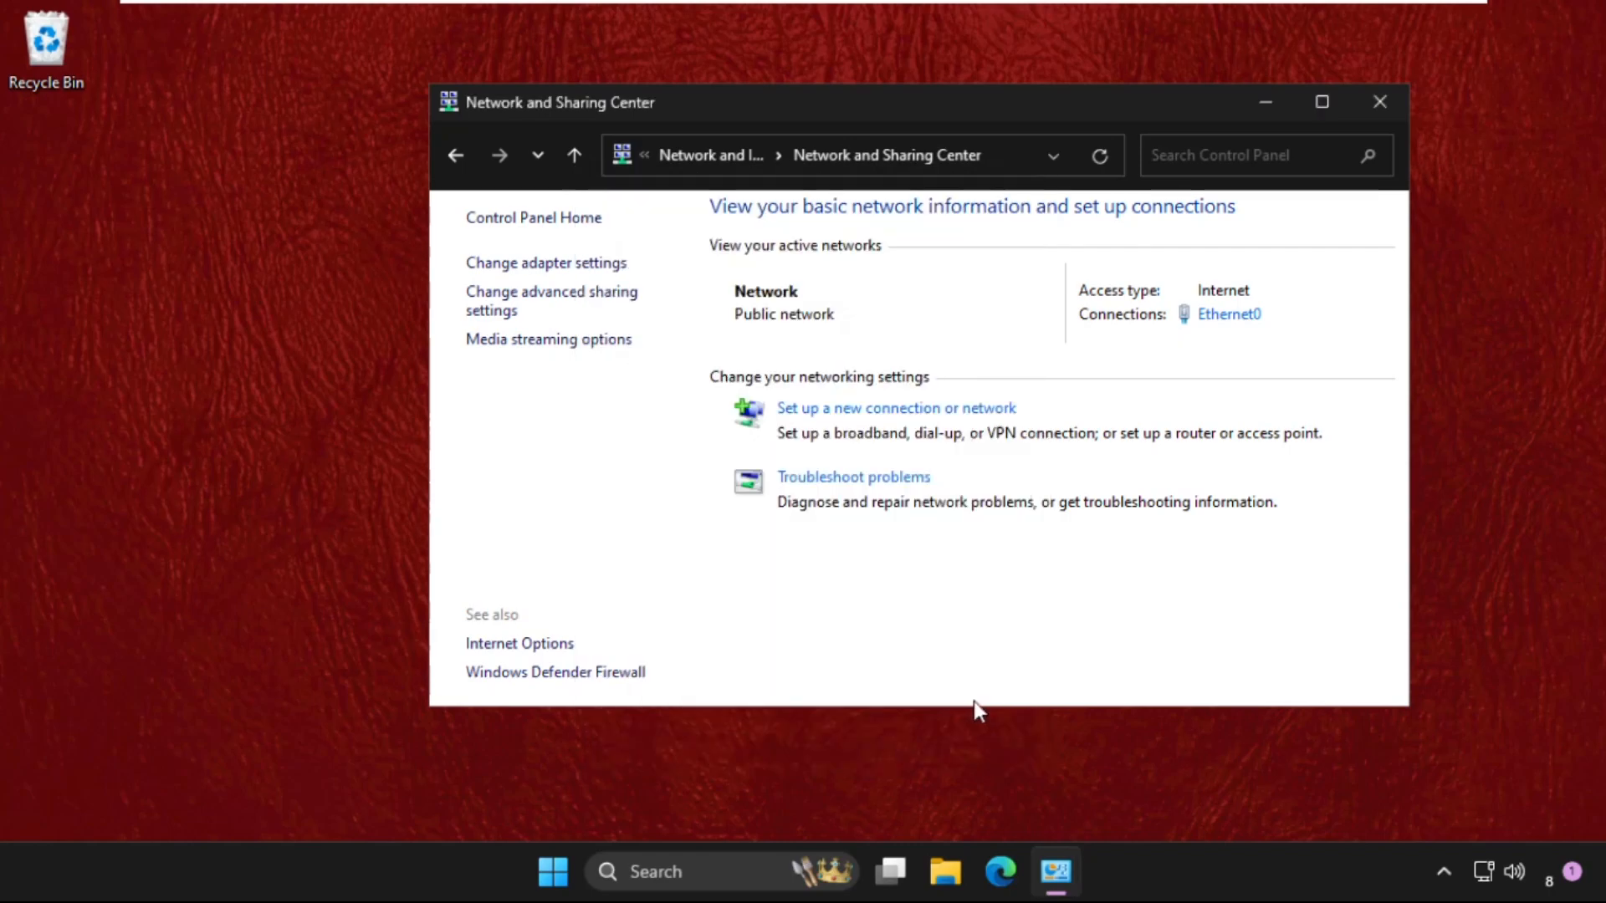
pyautogui.click(1380, 102)
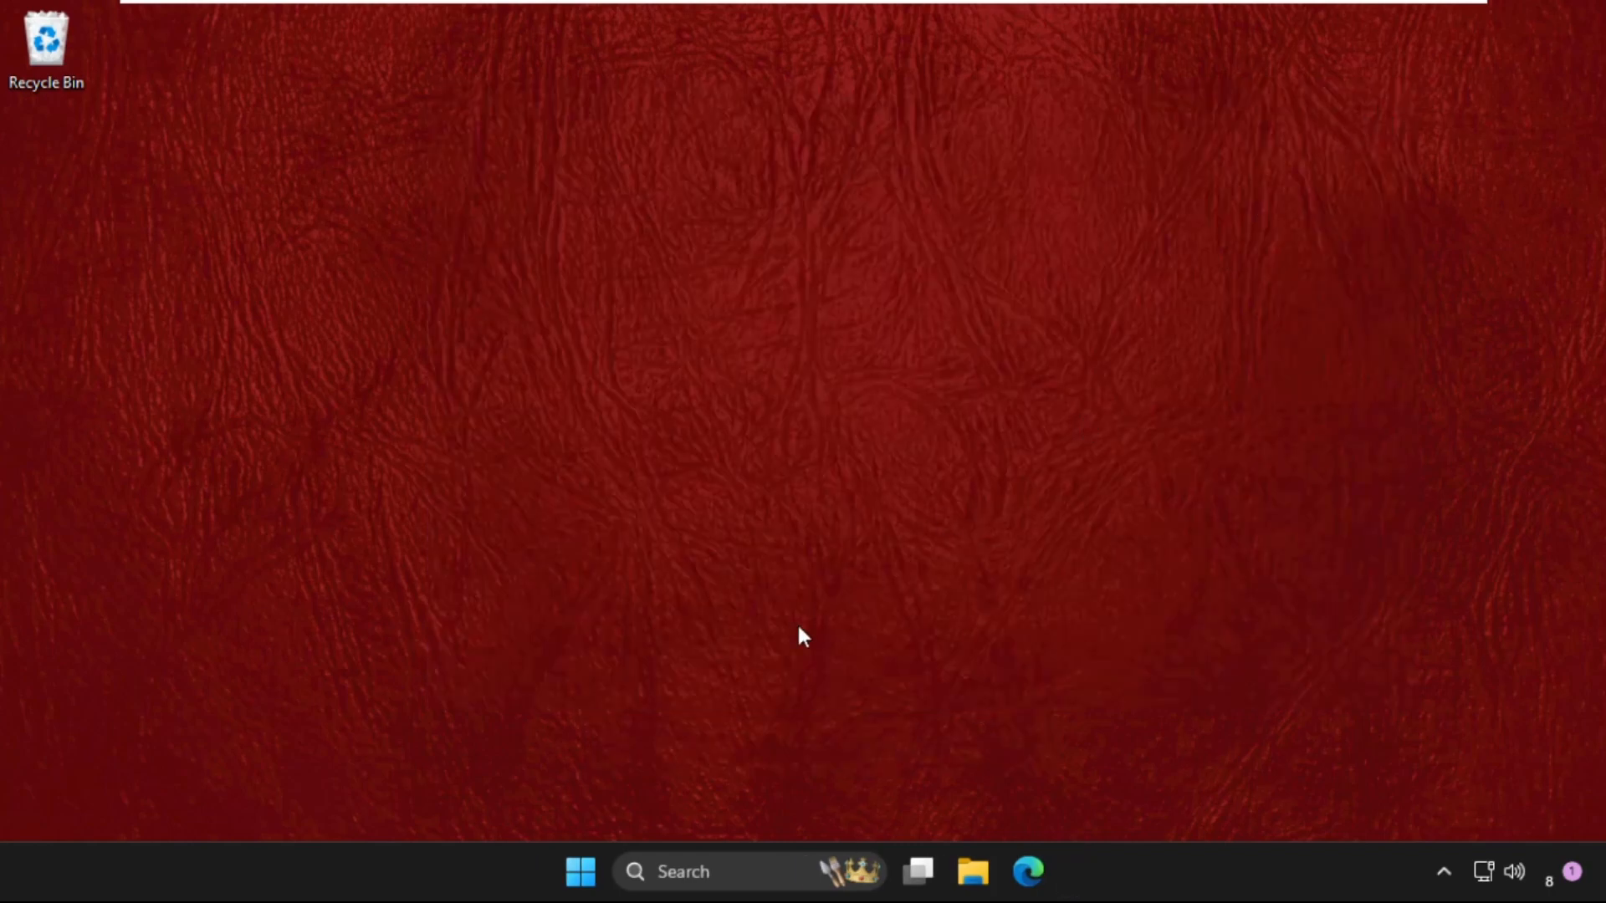
pyautogui.write('chome')
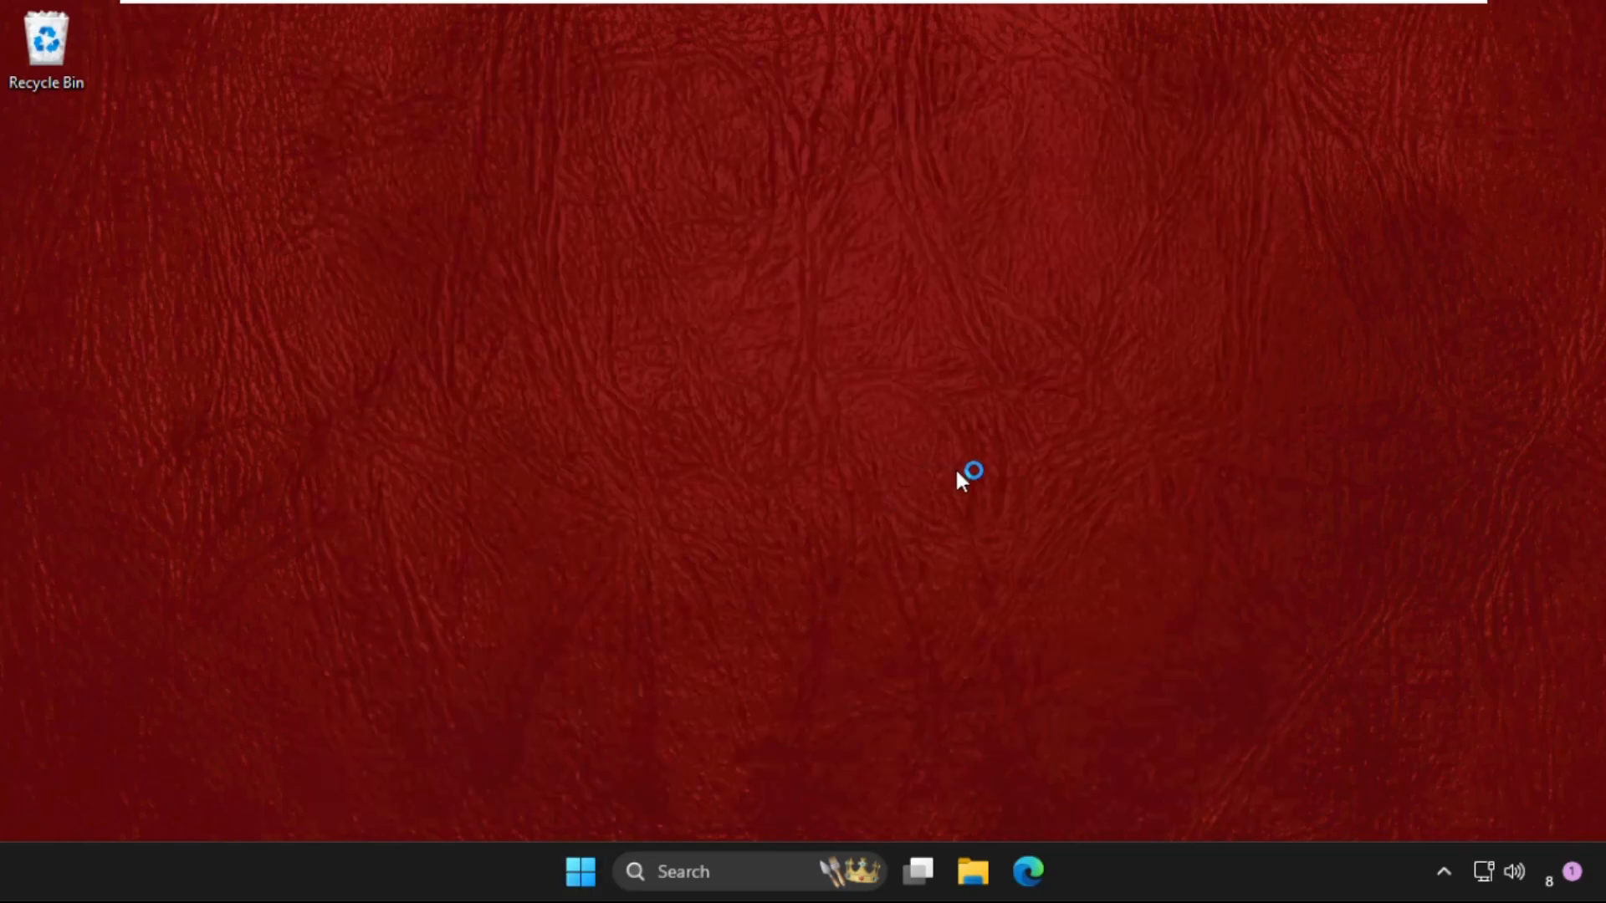
# Launch Chrome and go to Settings > Privacy and security from the three-dot menu.
pyautogui.click(1025, 871)
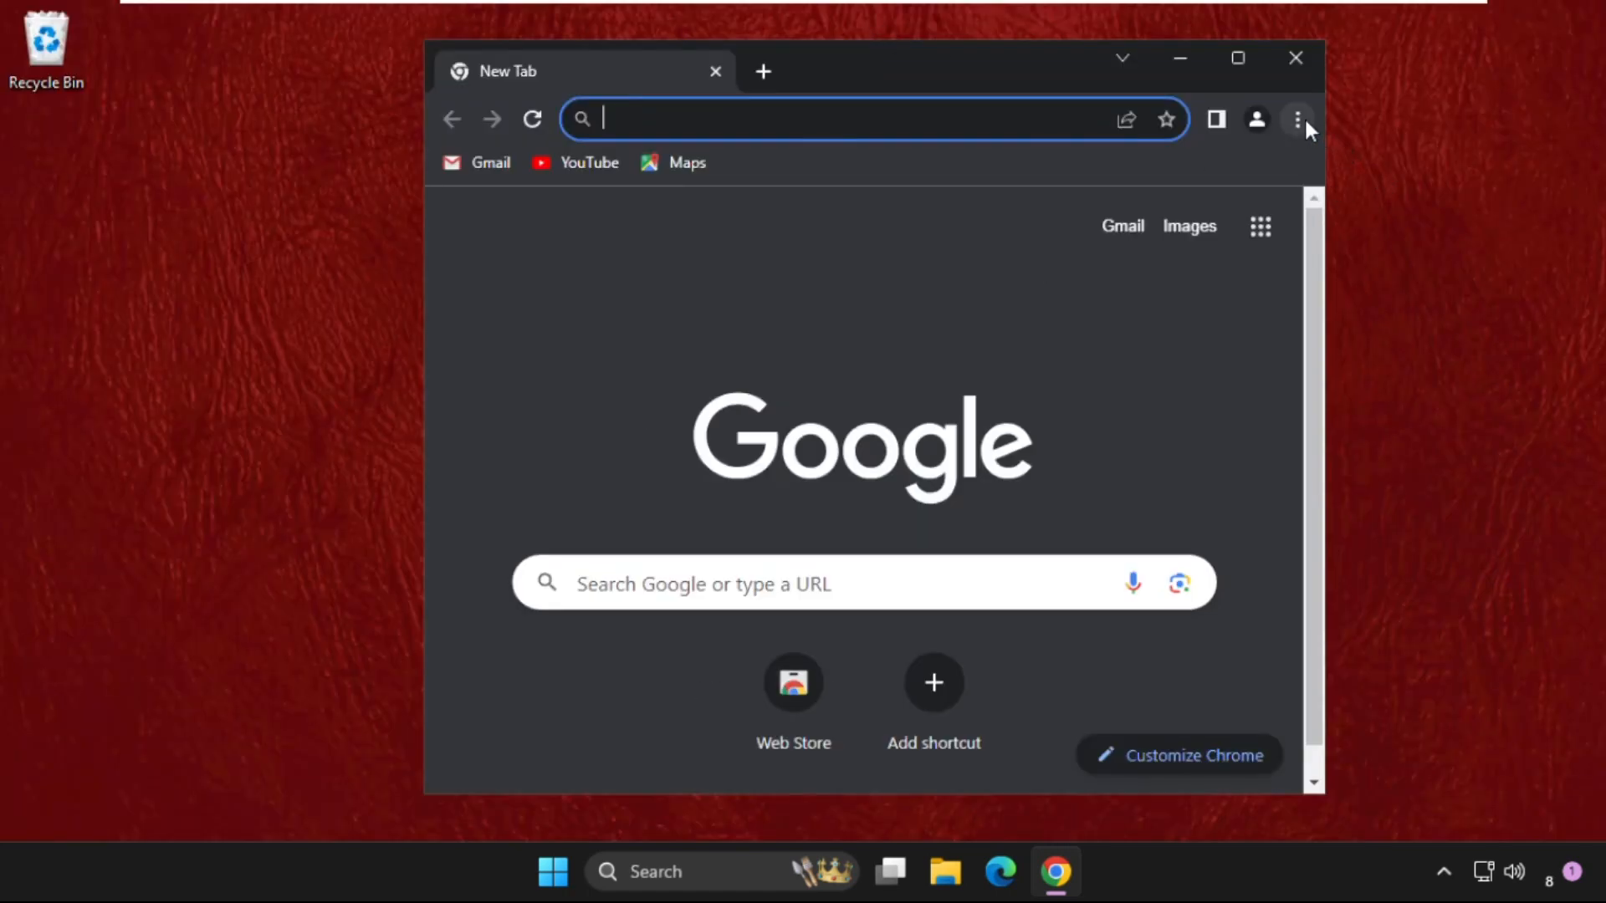
pyautogui.click(1297, 119)
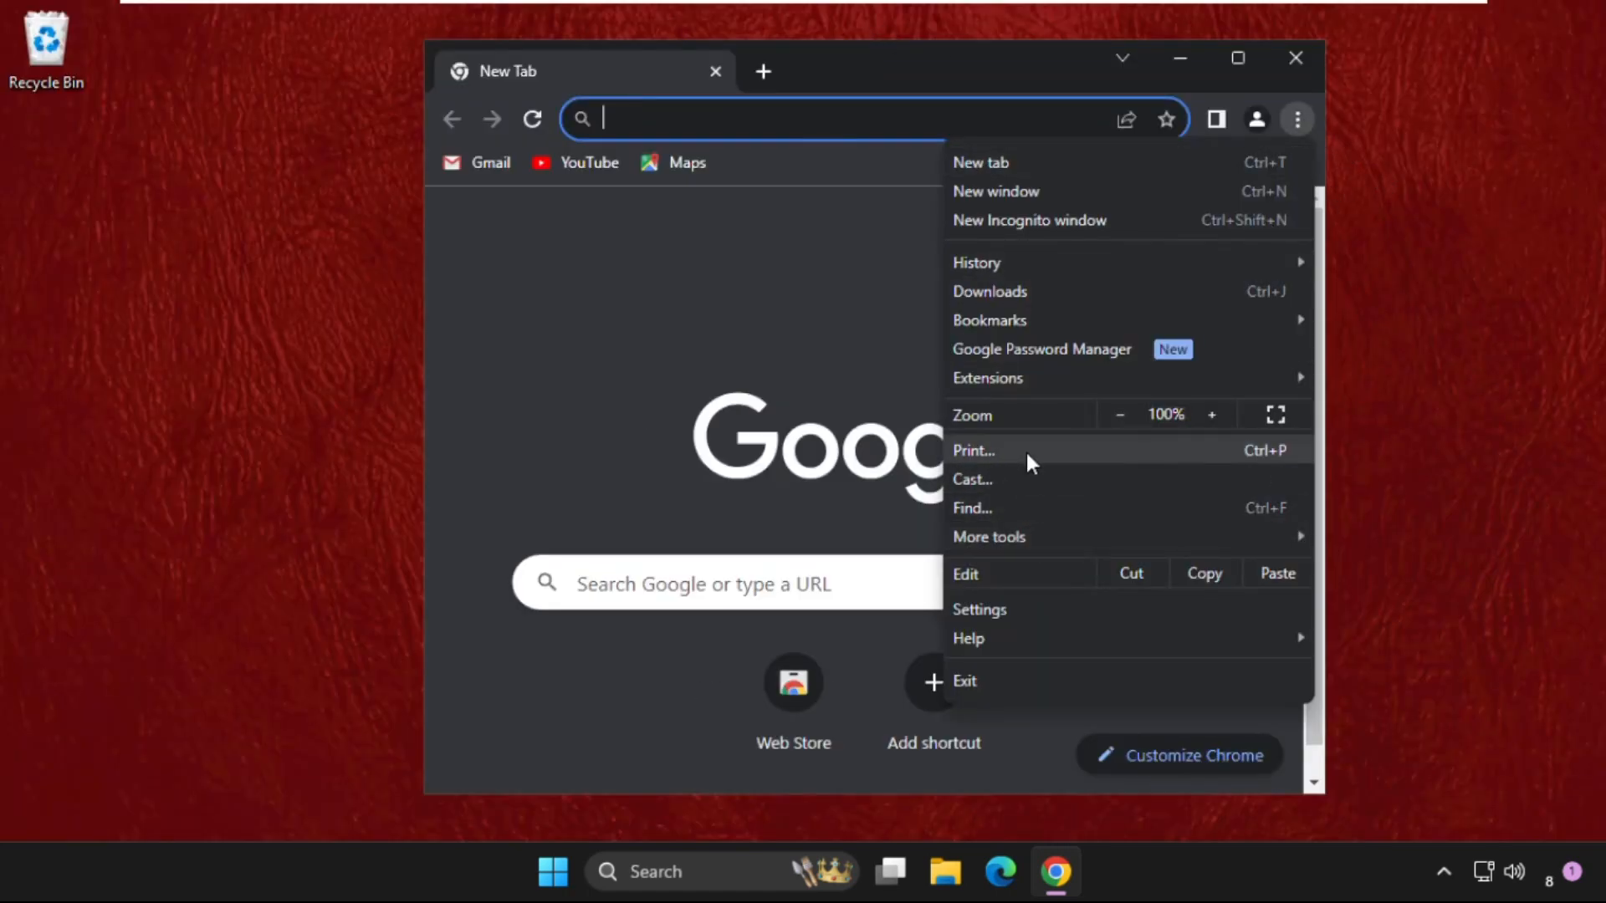
pyautogui.moveTo(1004, 609)
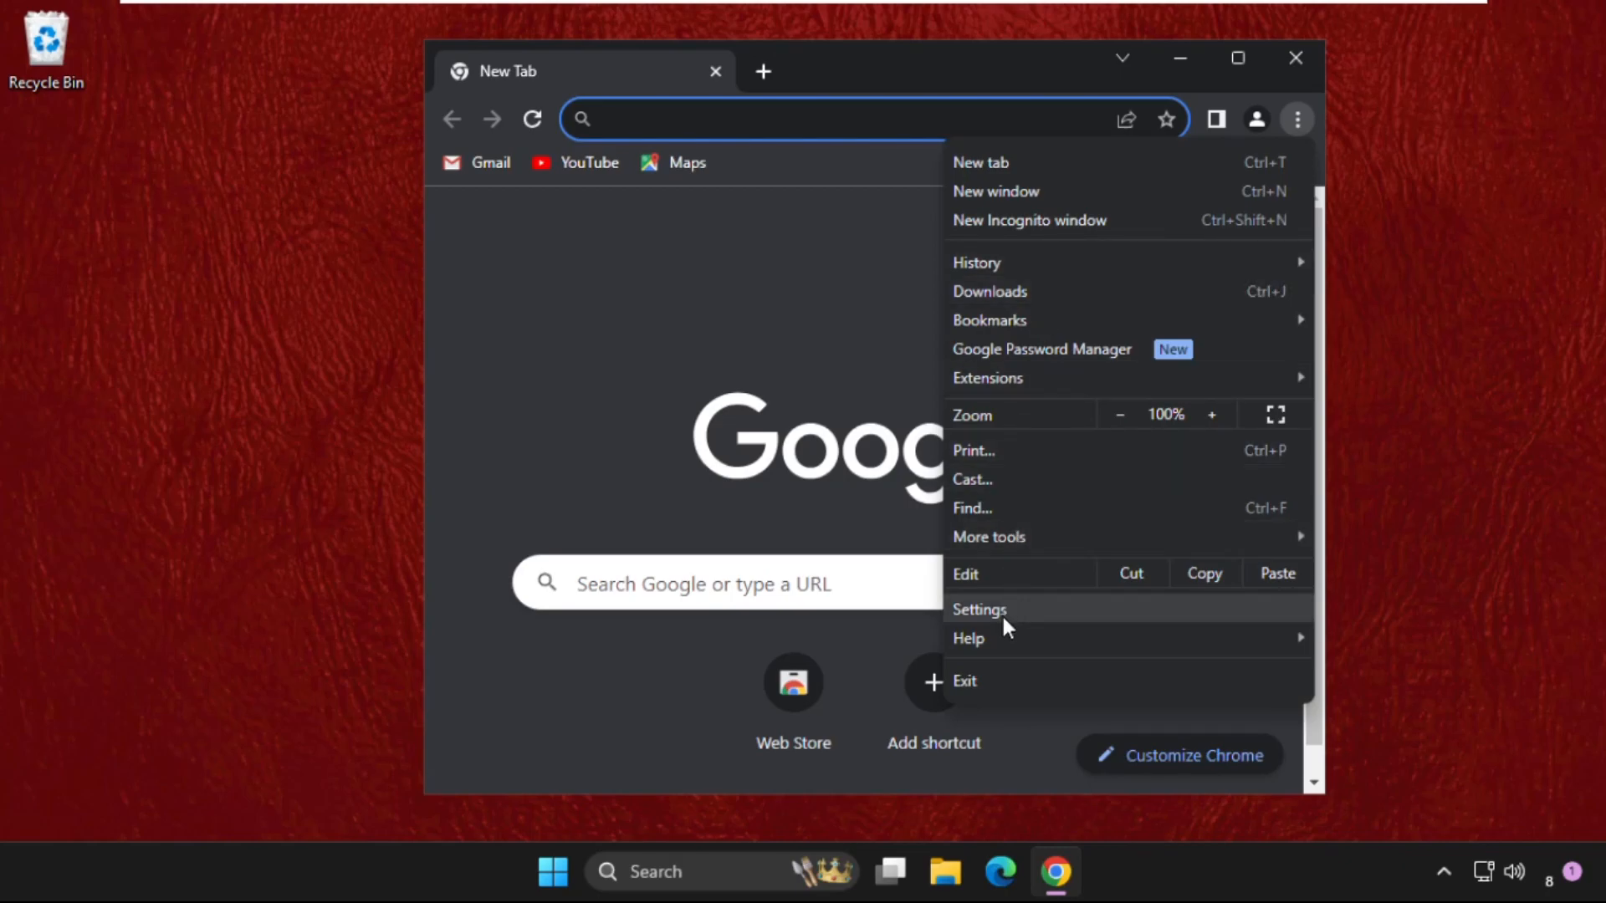
pyautogui.moveTo(997, 619)
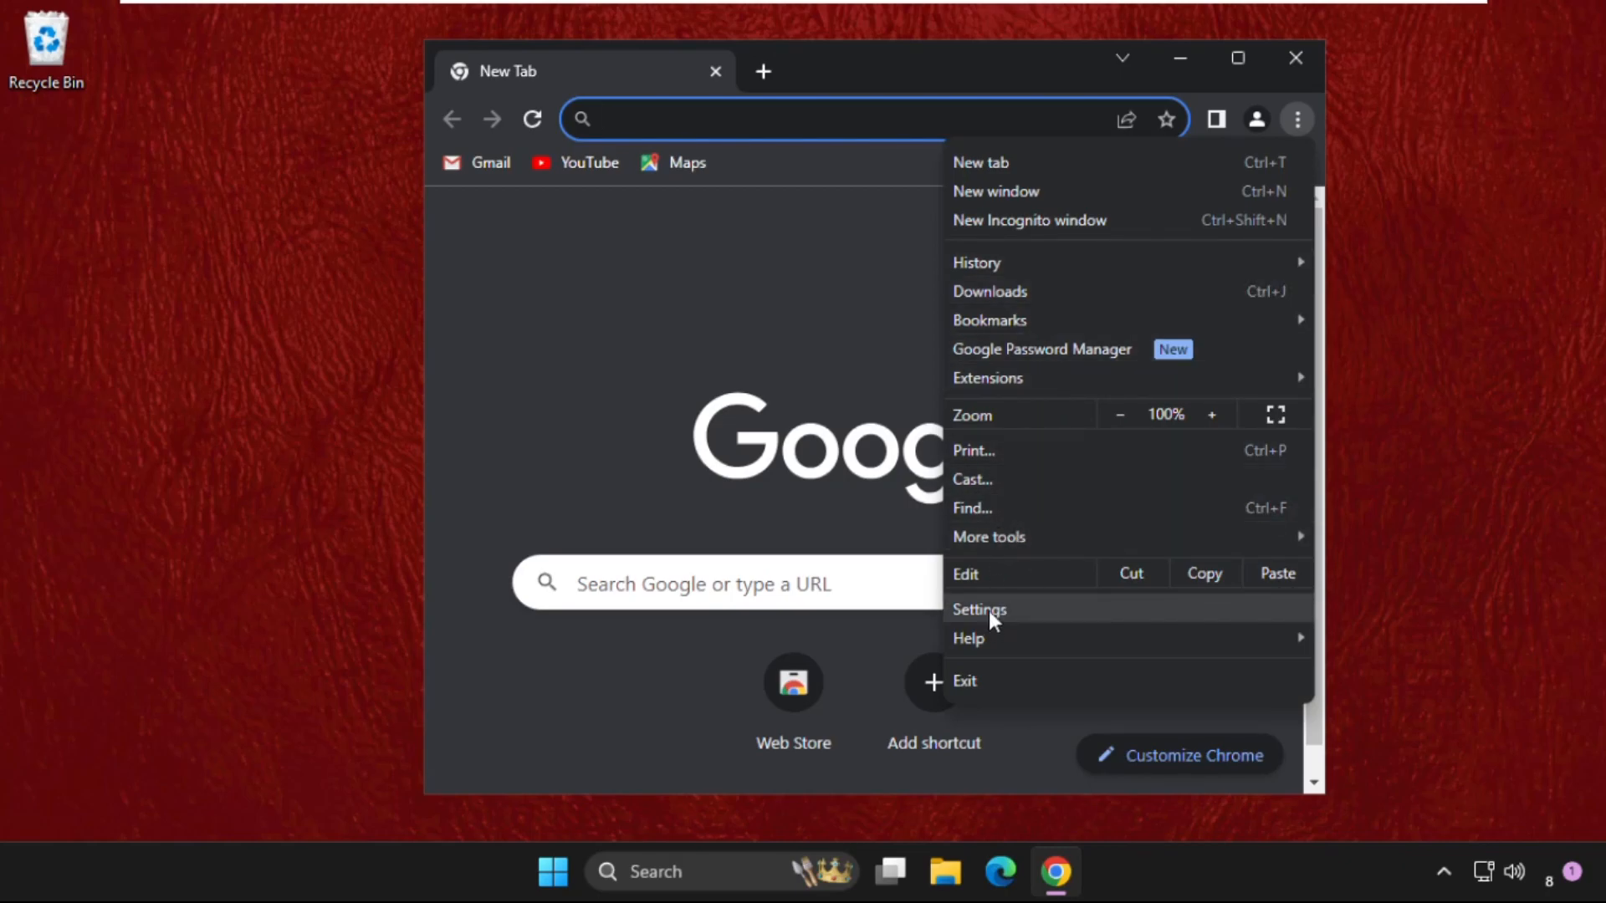
pyautogui.click(978, 609)
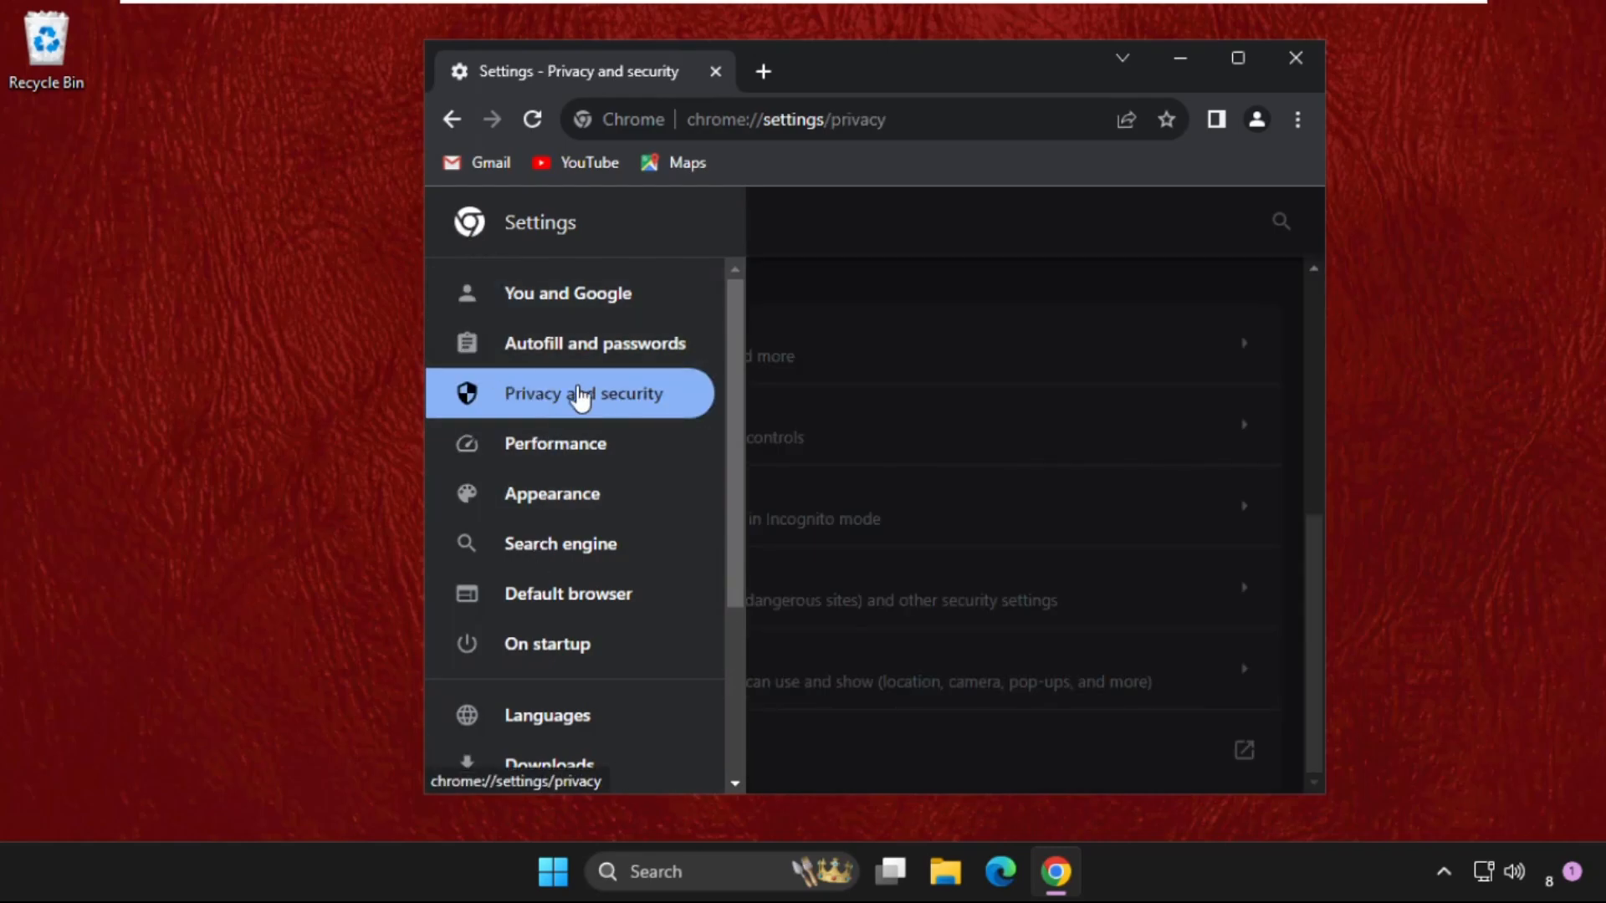
pyautogui.click(467, 222)
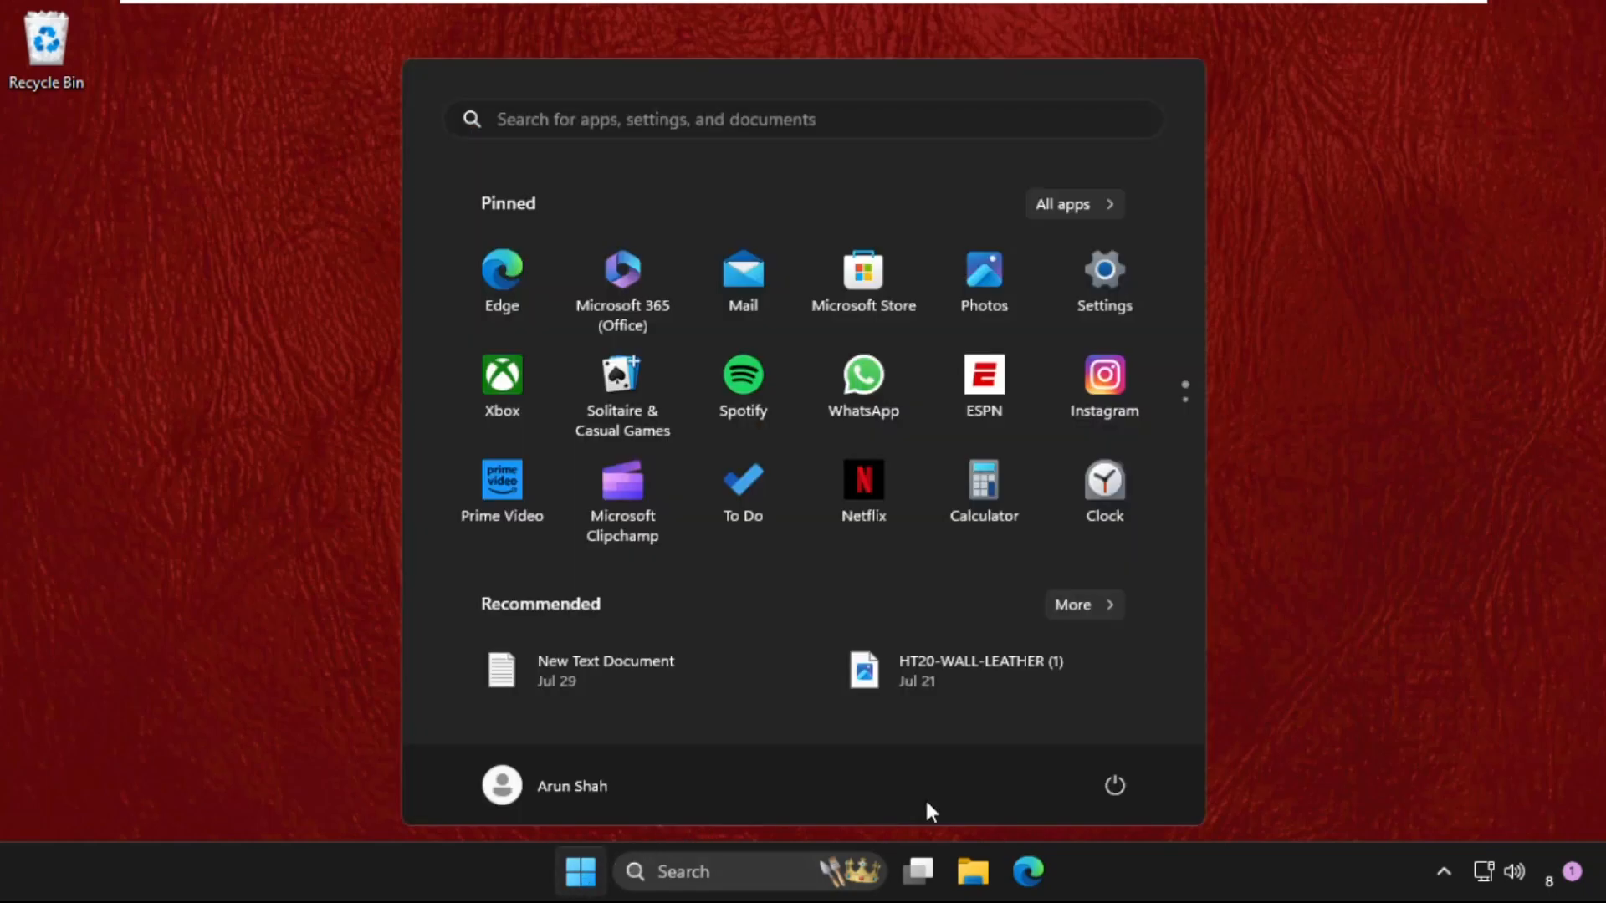
# Show the Start menu power options listing Sign-in options, Shut down and Restart.
pyautogui.click(1114, 786)
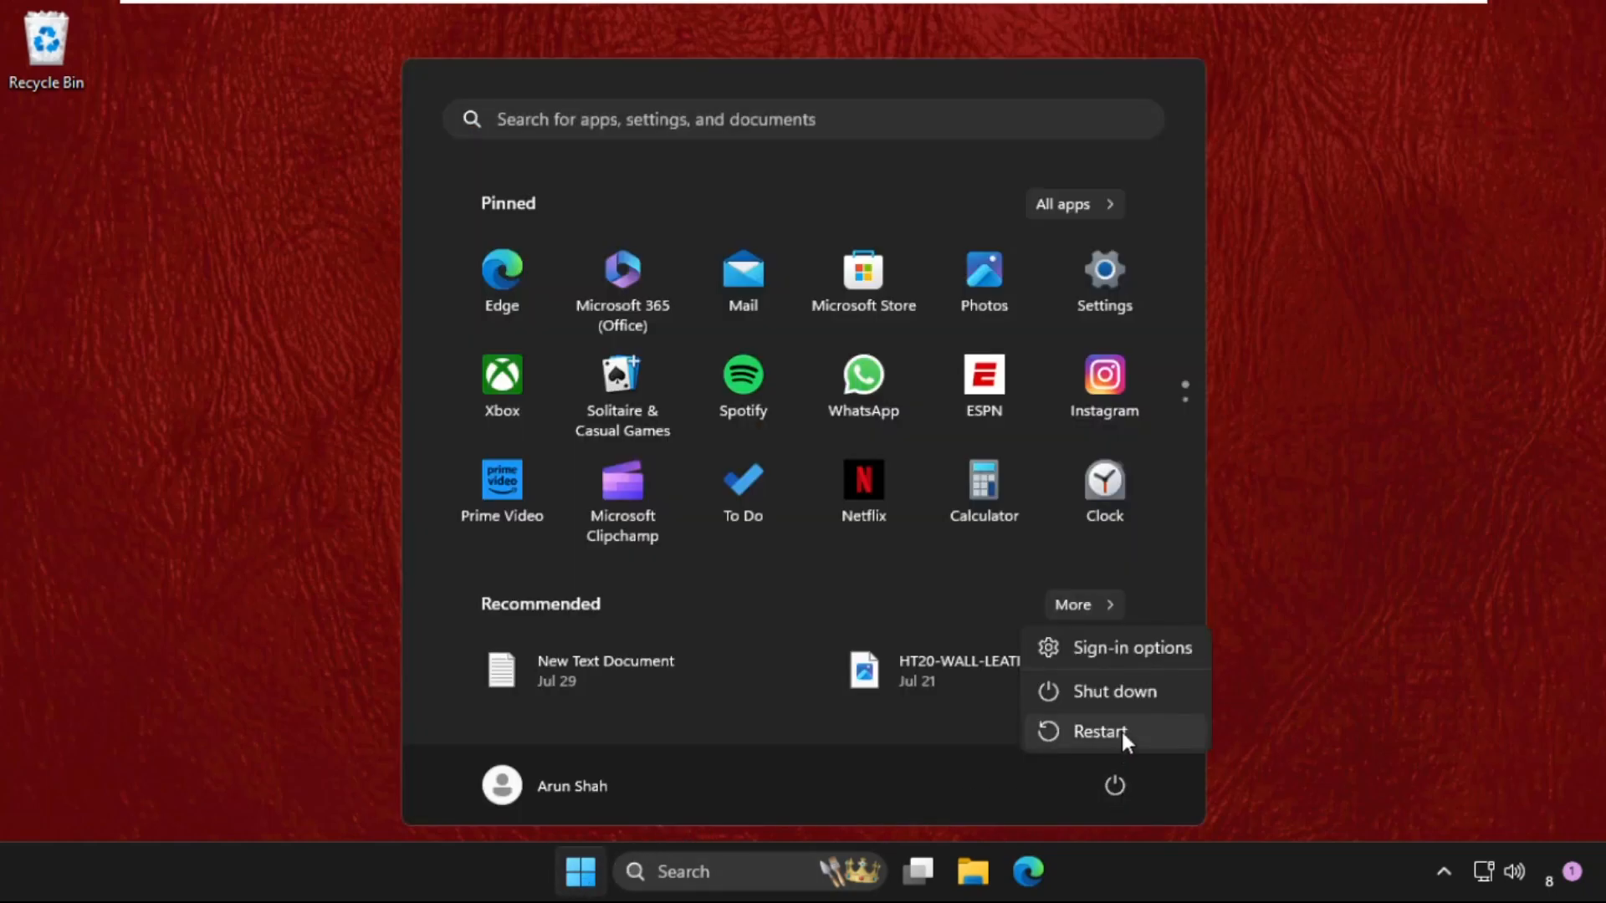